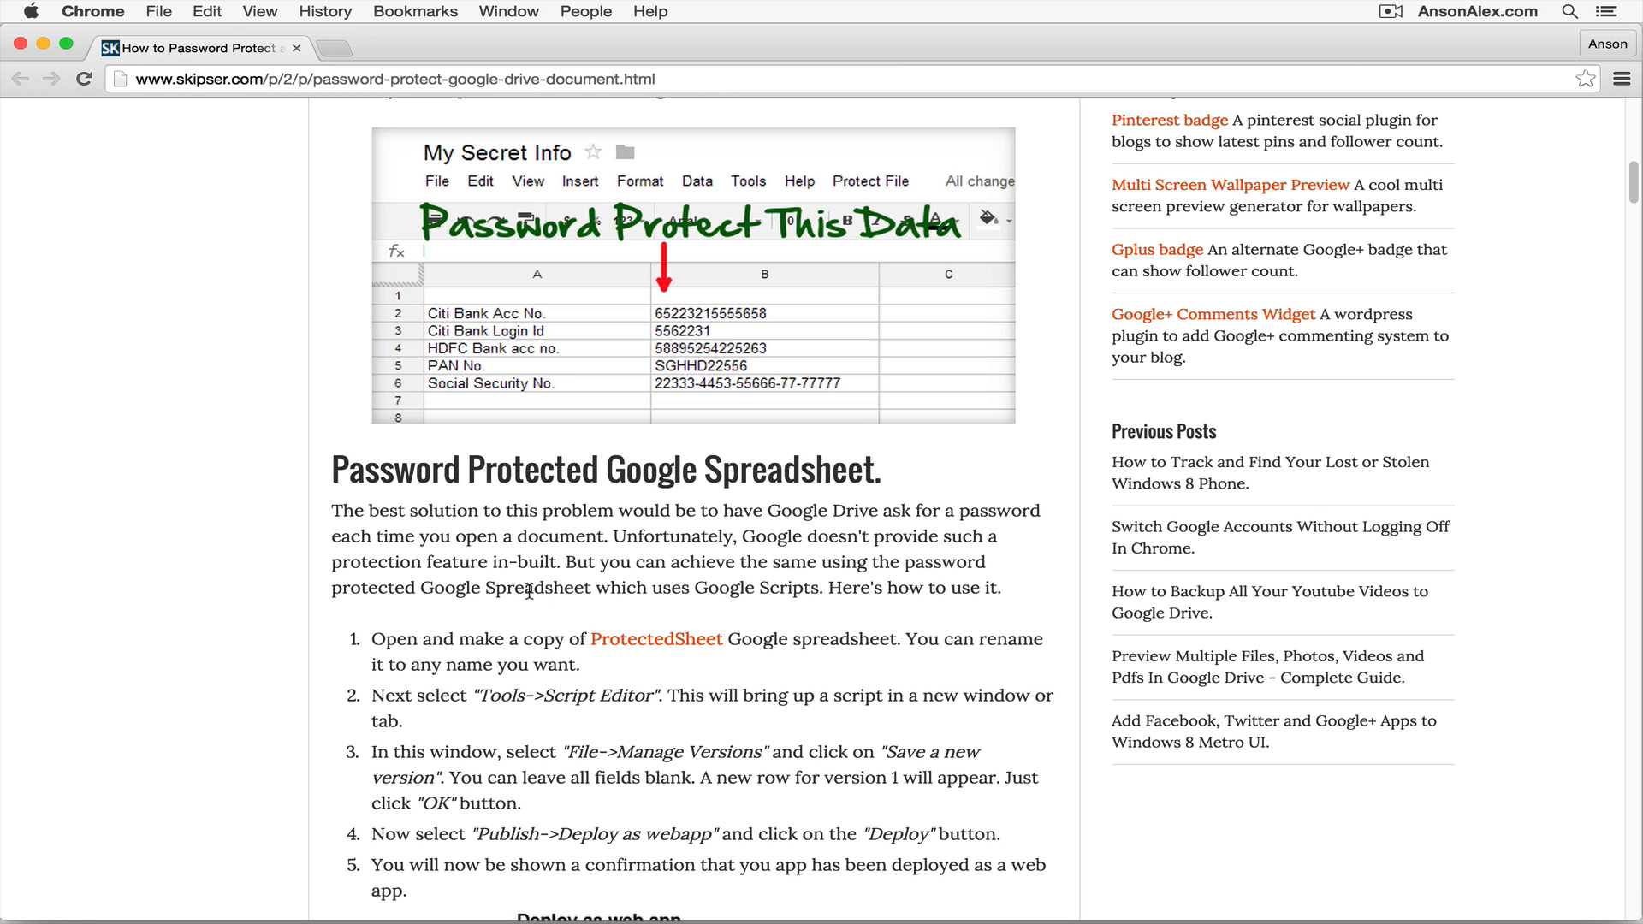
mouse_move(658, 639)
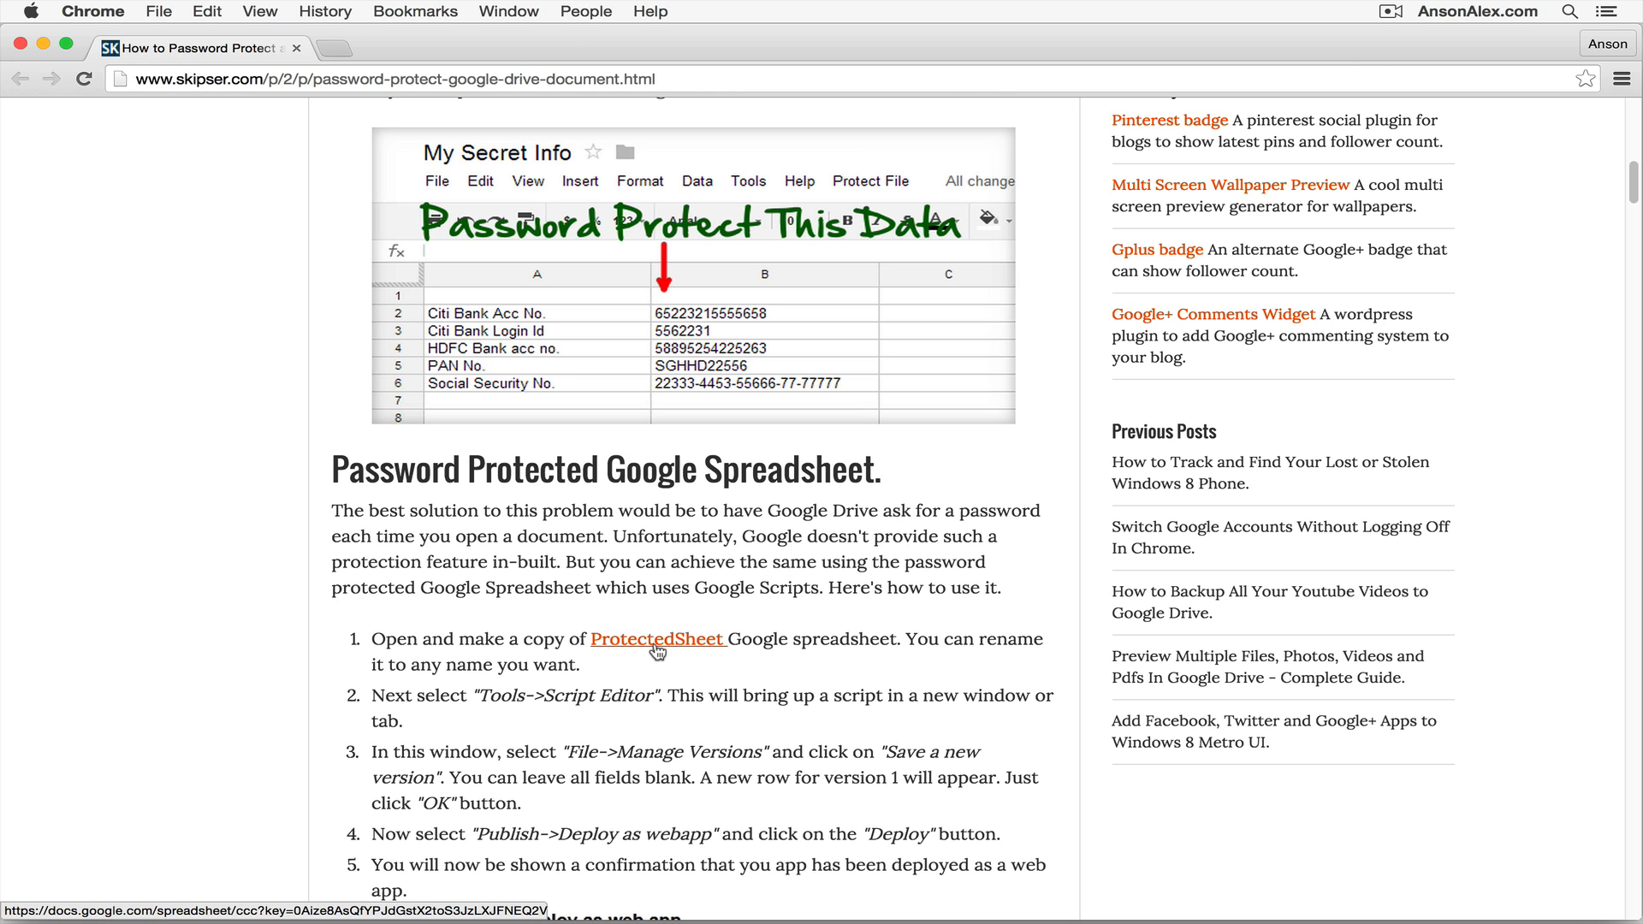
- Open the ProtectedSheet link from step 1 of the Skipser tutorial
left_click(658, 639)
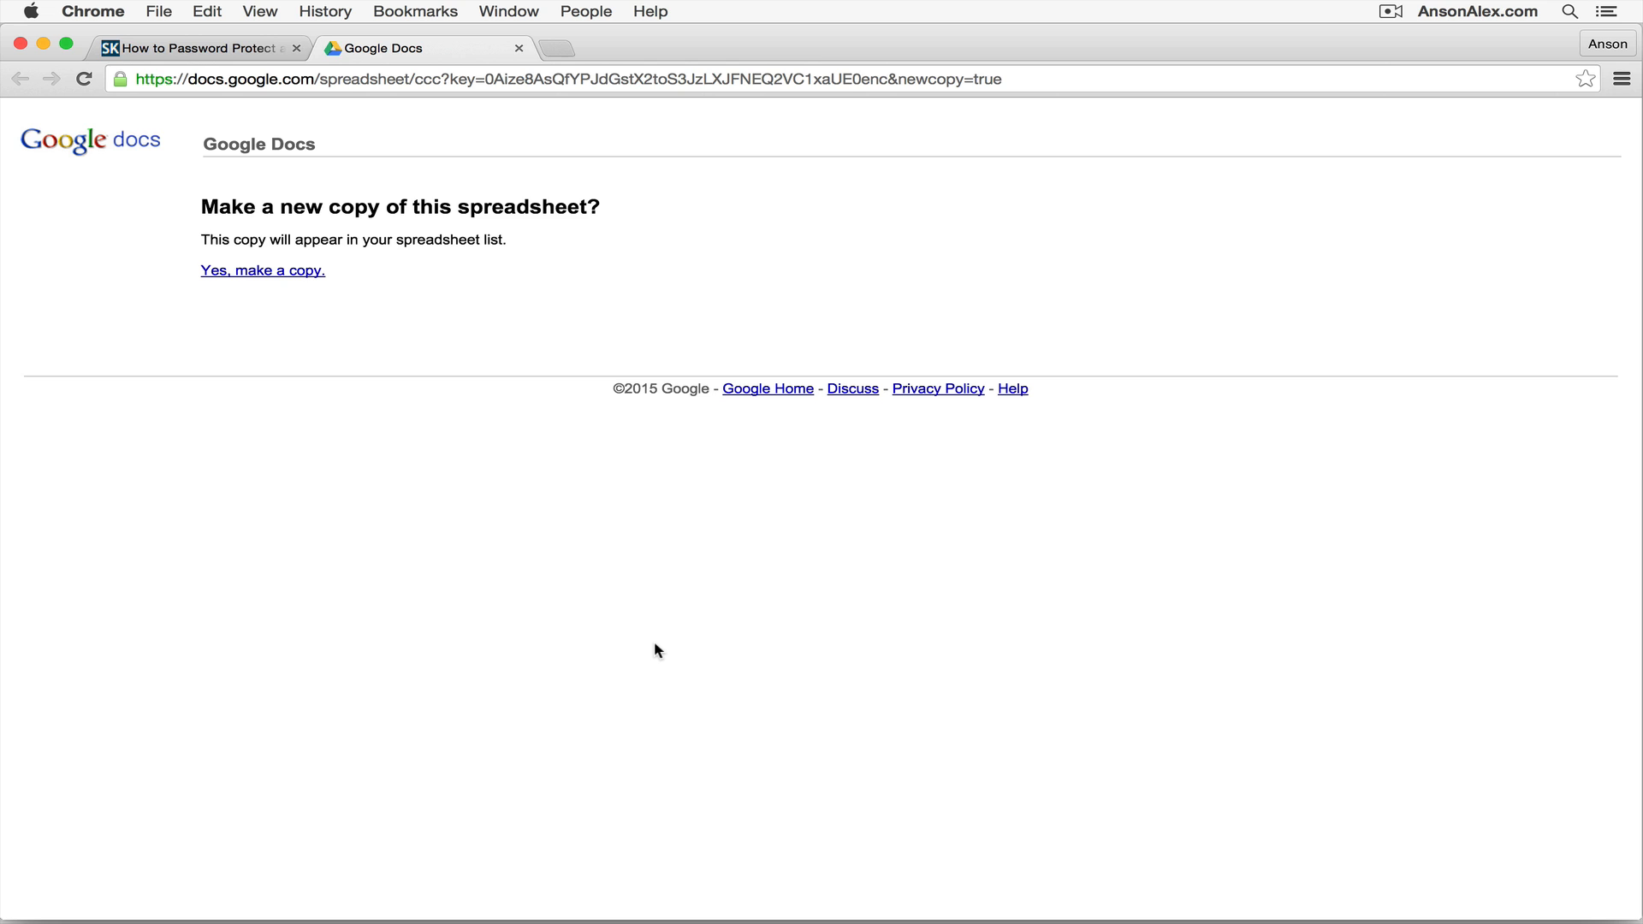
- Confirm 'Yes, make a copy' to open Copy of ProtectedSheet
left_click(262, 270)
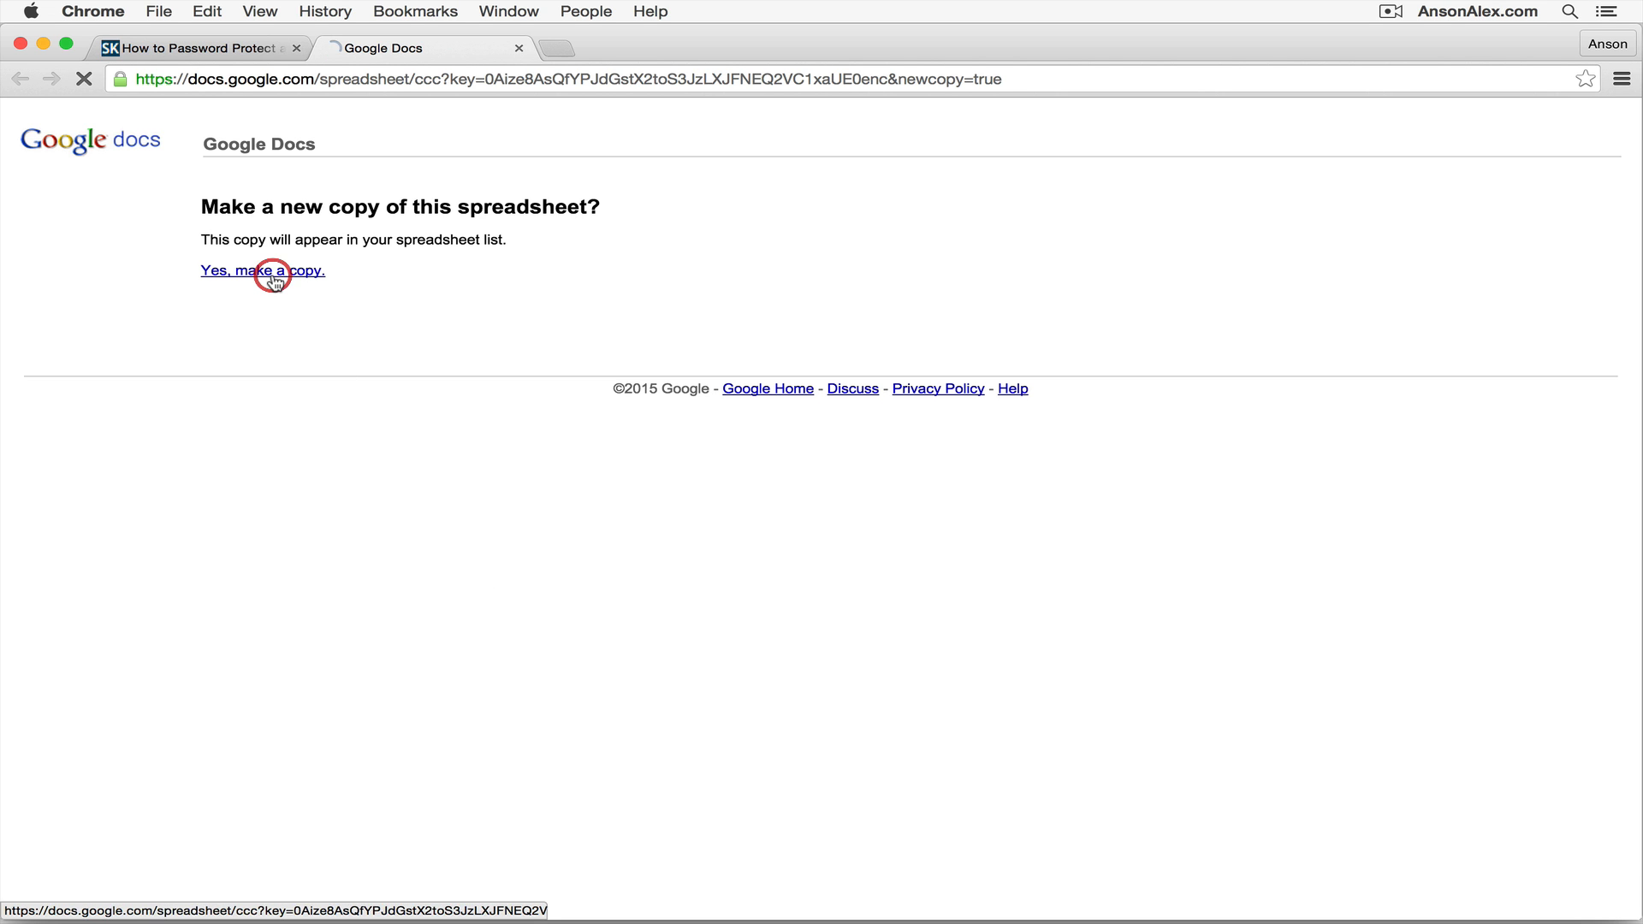
left_click(262, 270)
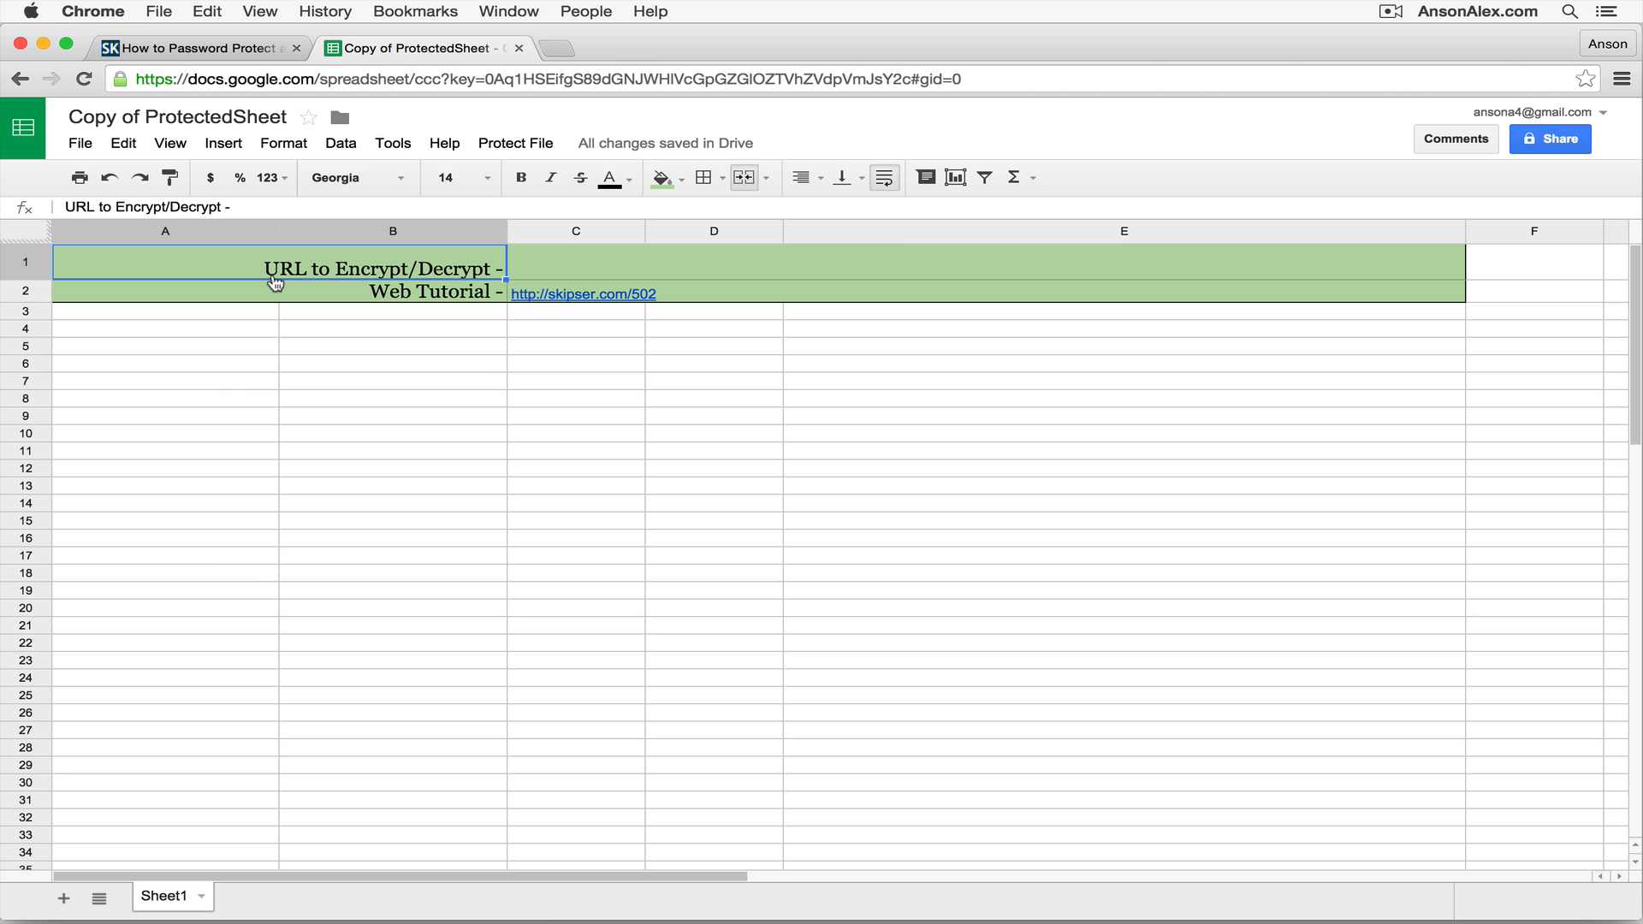
mouse_move(220, 295)
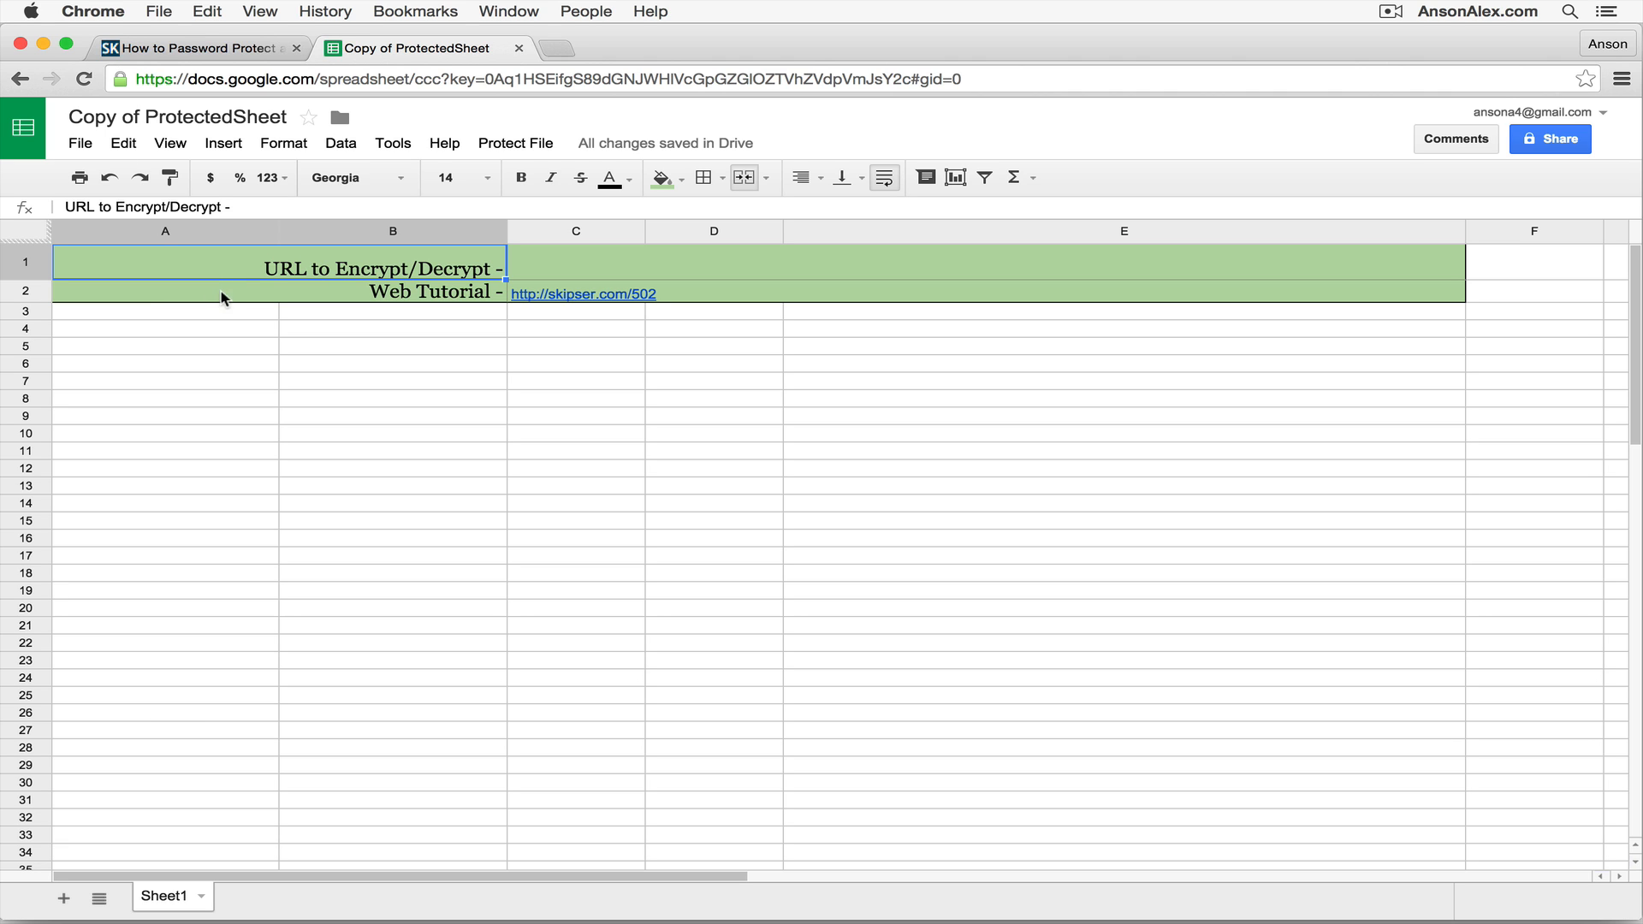
mouse_move(654, 295)
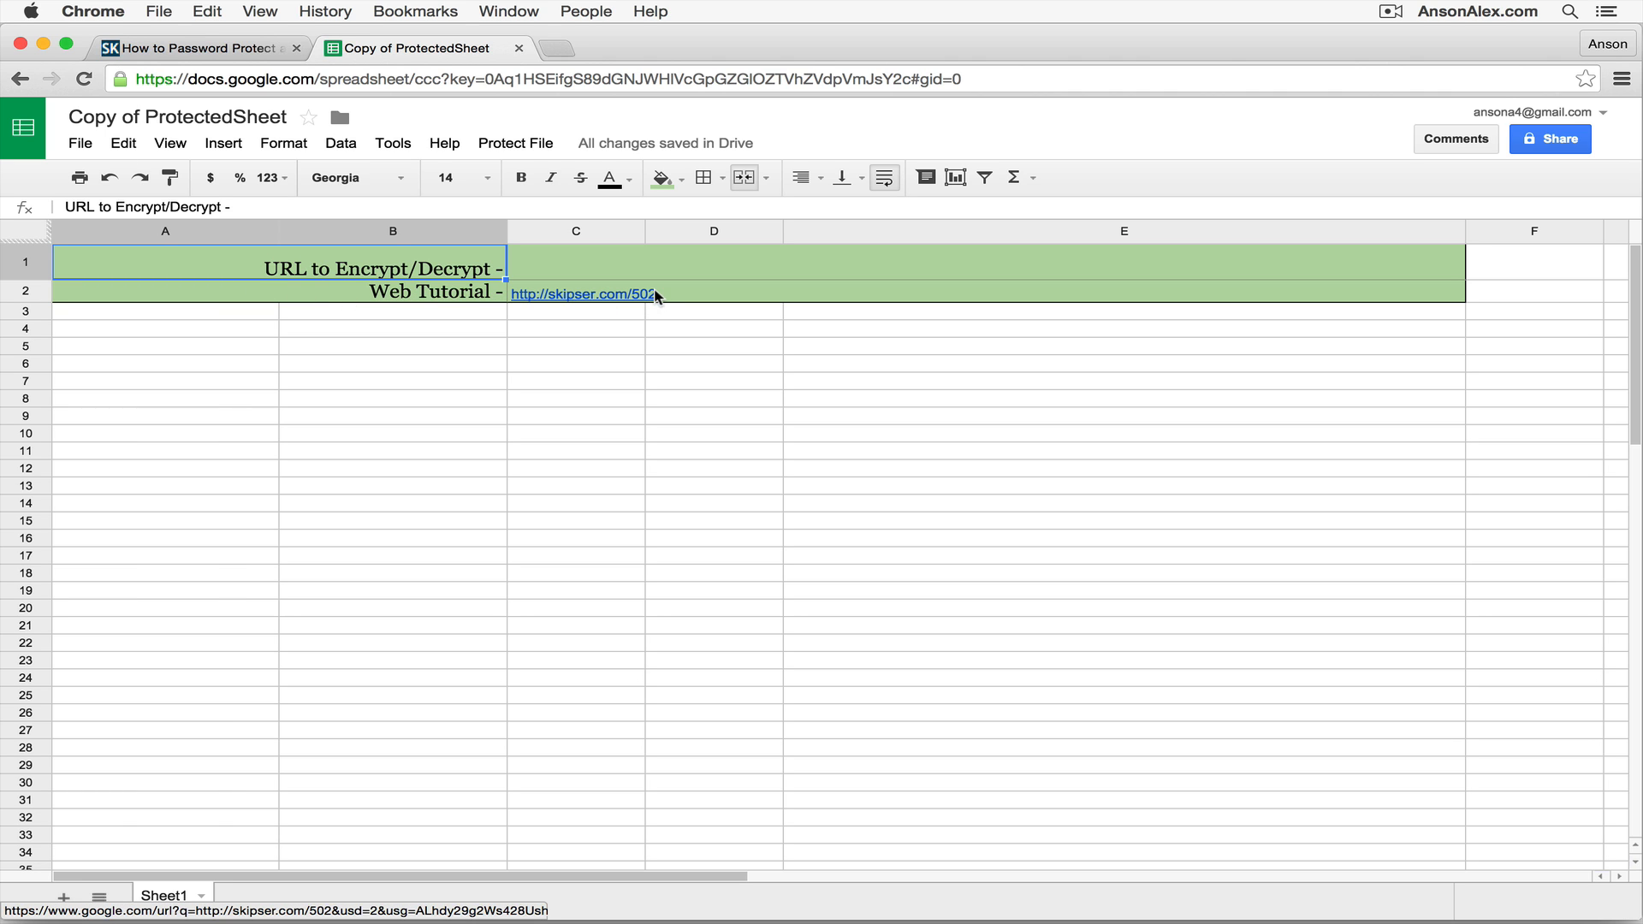
left_click(164, 329)
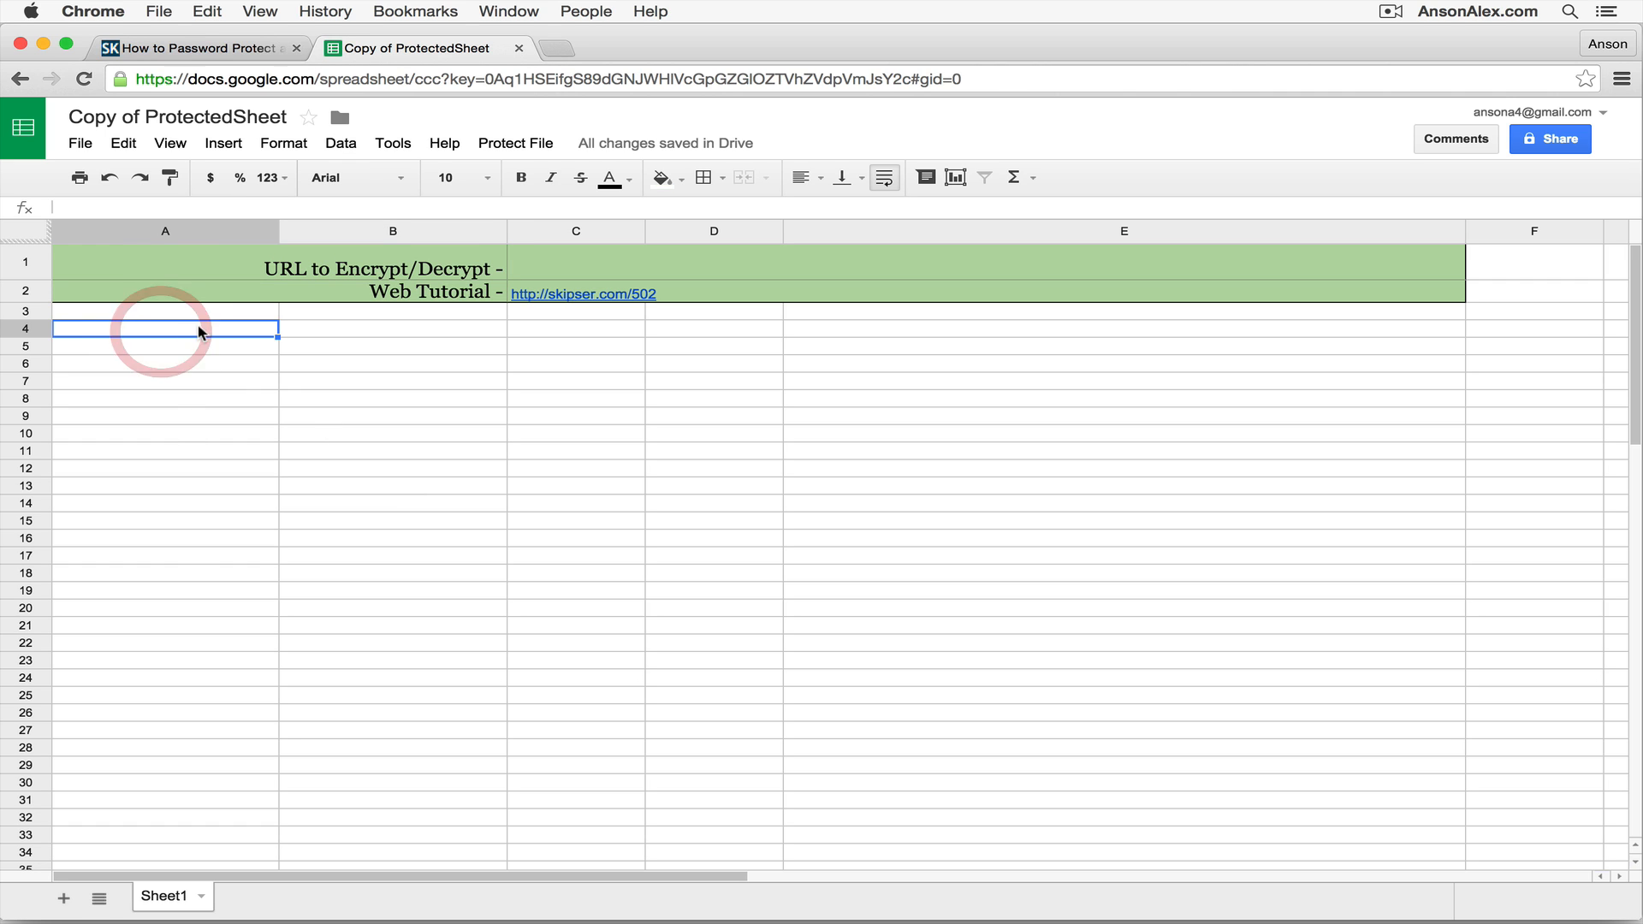
type("SSN")
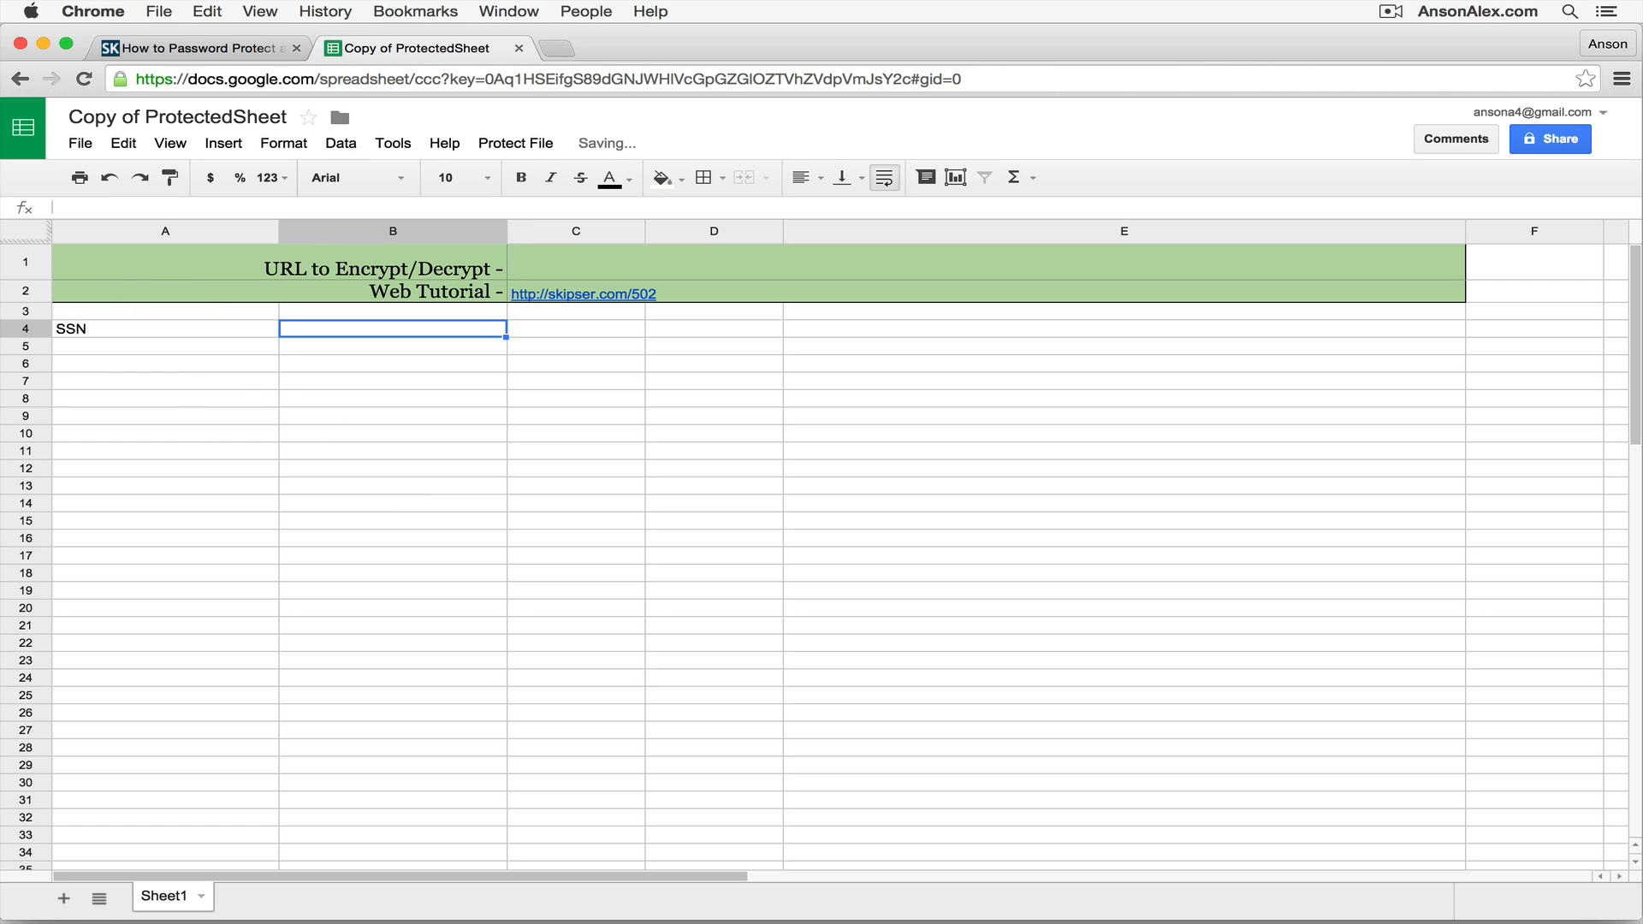
type("1234567890")
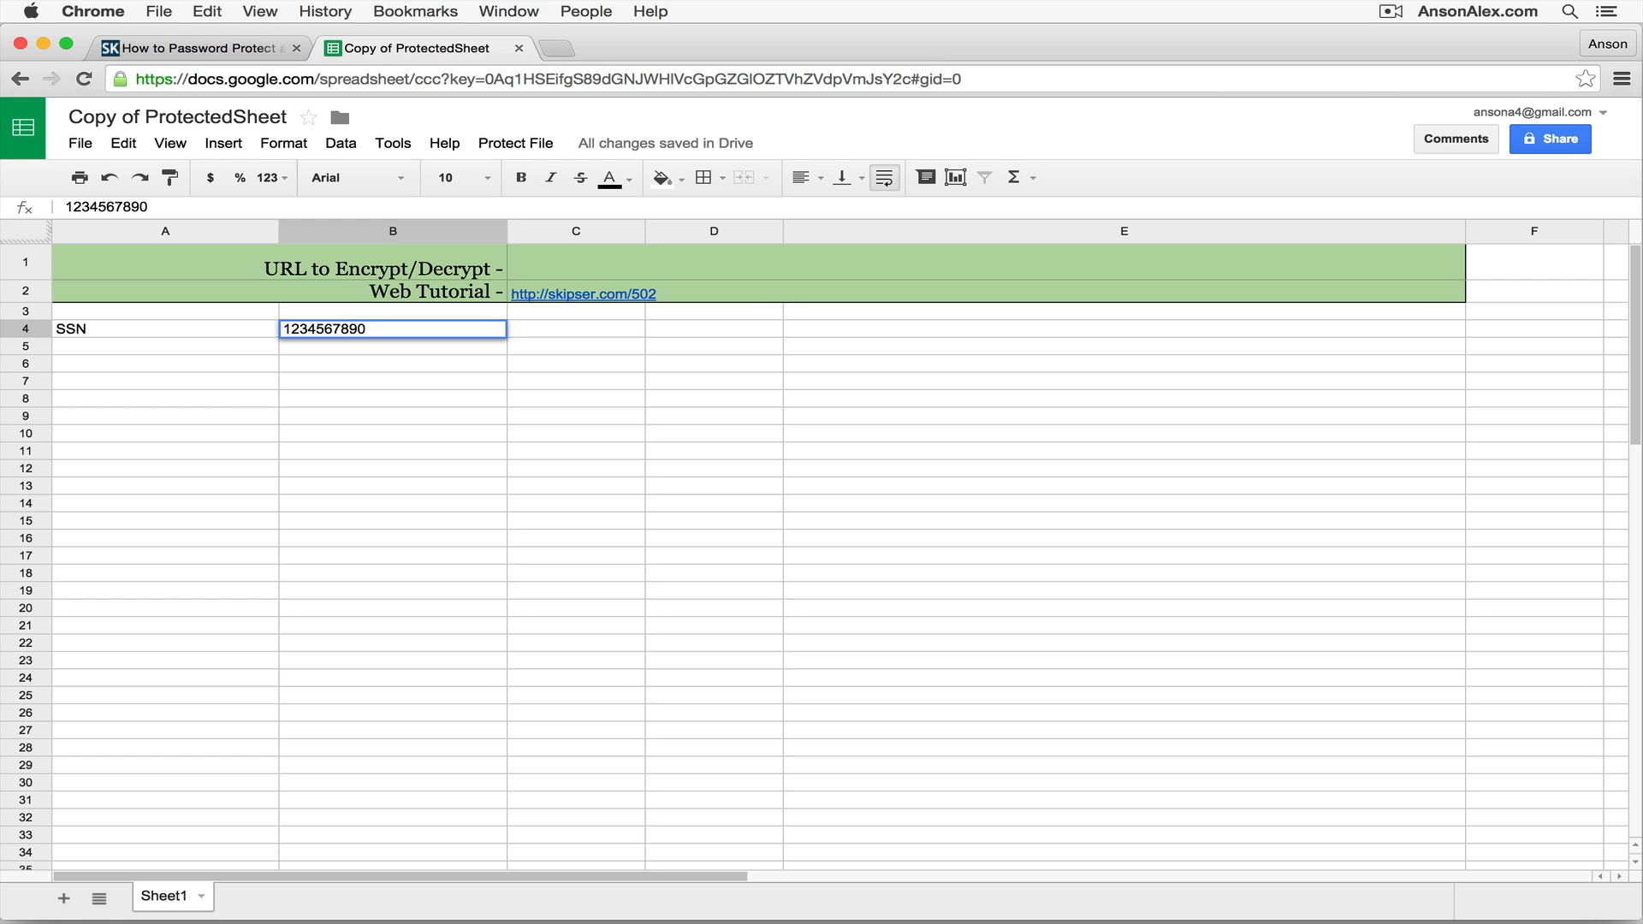
type("1")
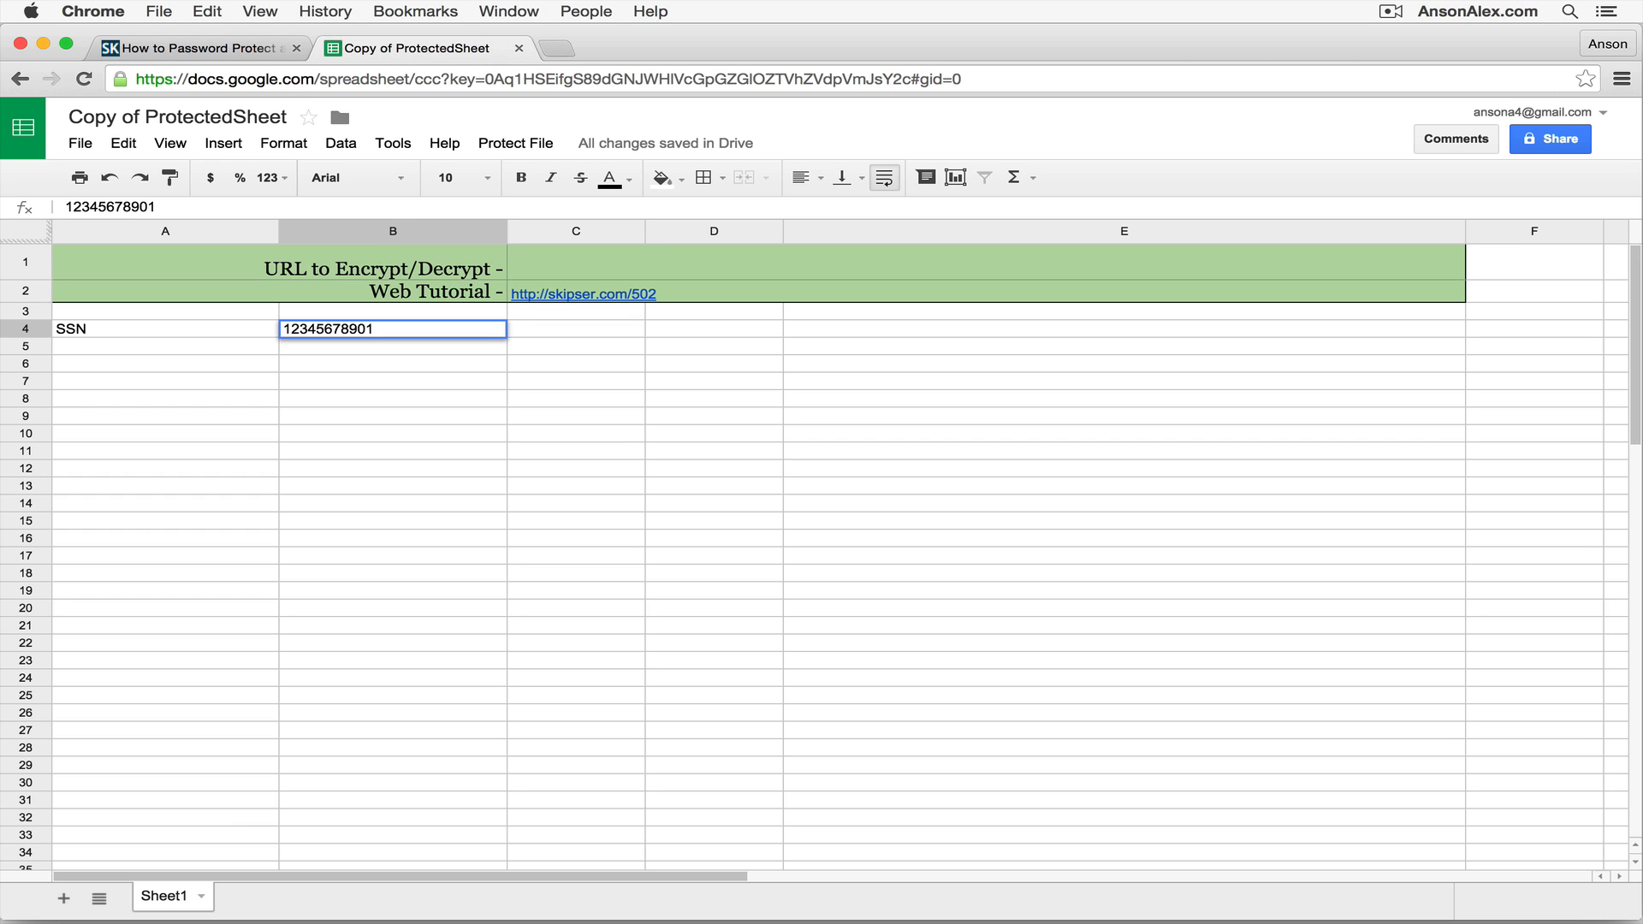
left_click(164, 346)
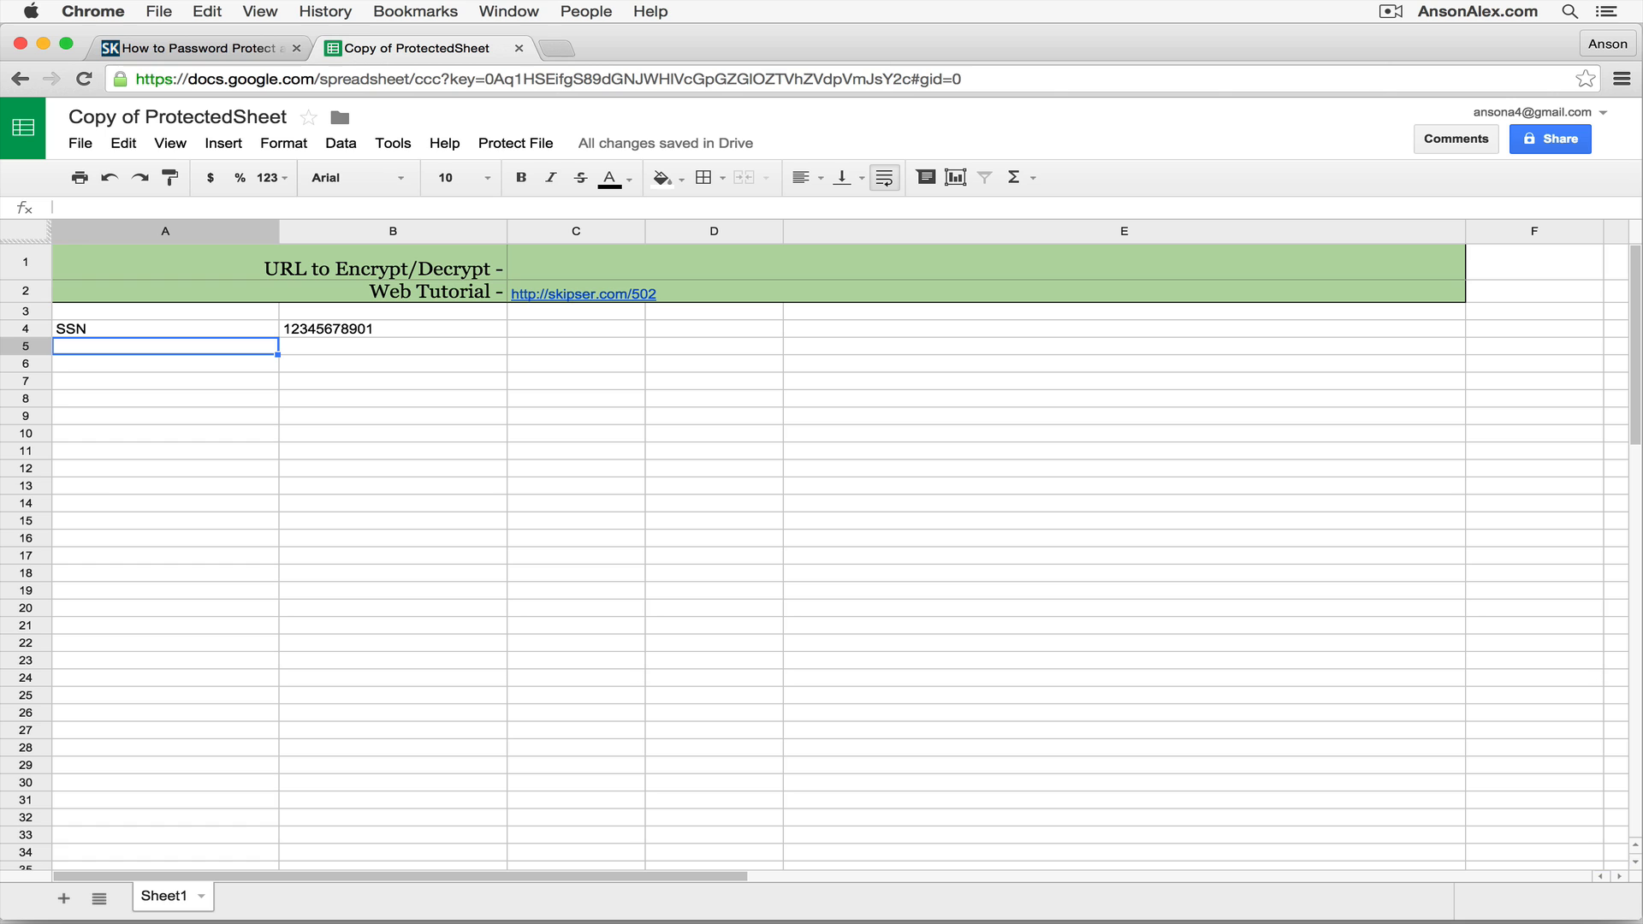
mouse_move(249, 318)
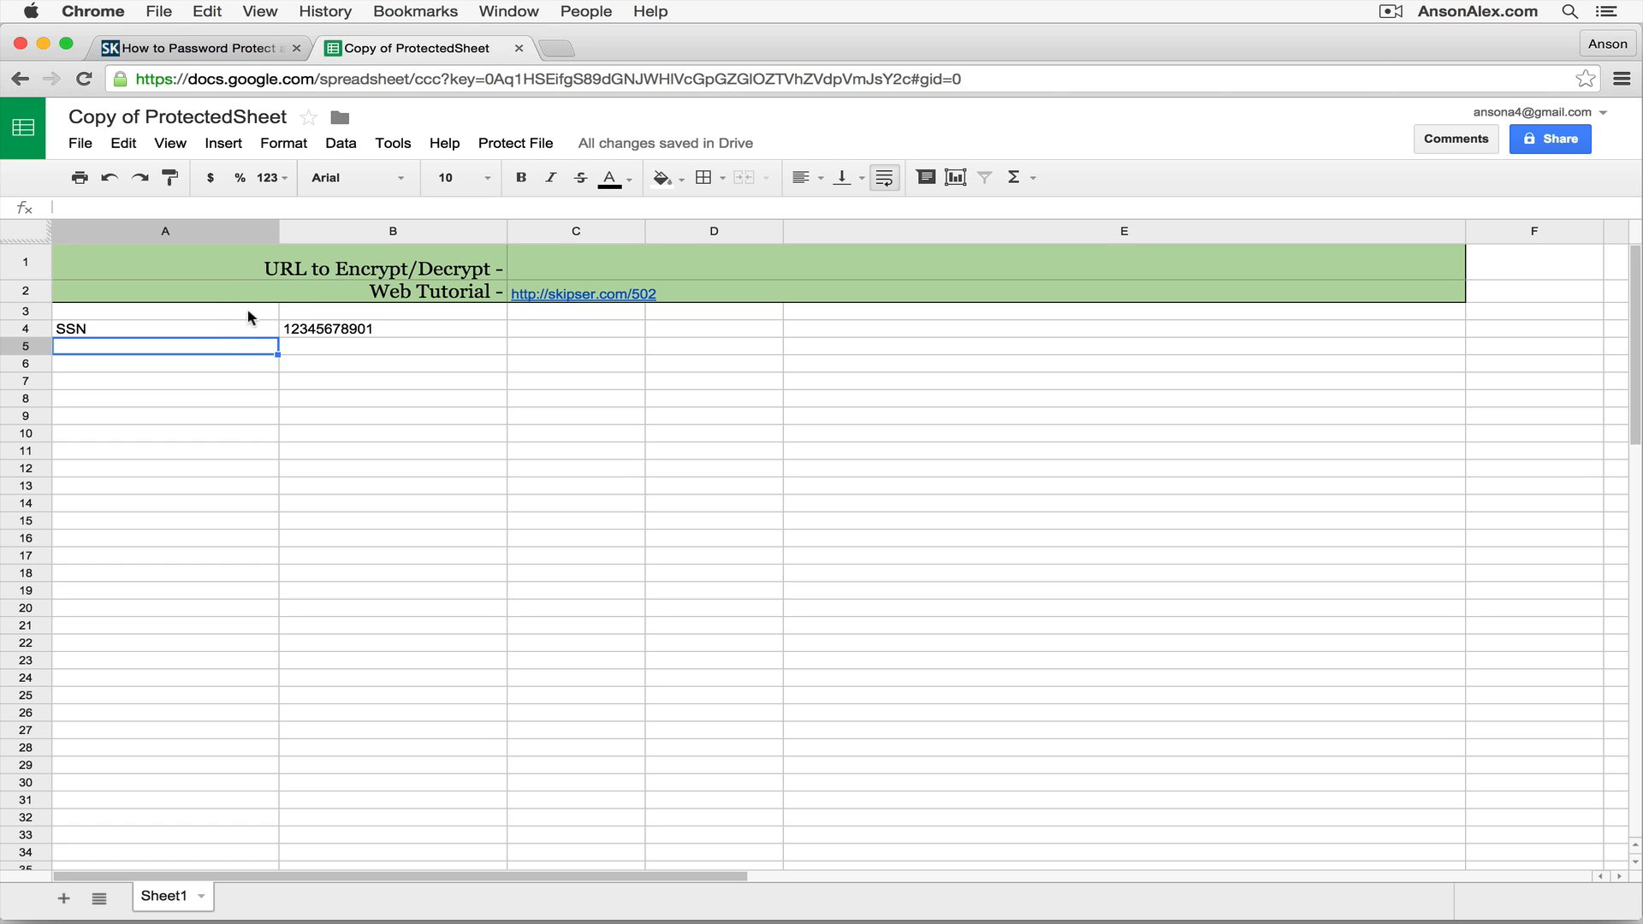
- Start Protect File > Encrypt File and grant the script Drive and spreadsheet permissions
left_click(515, 144)
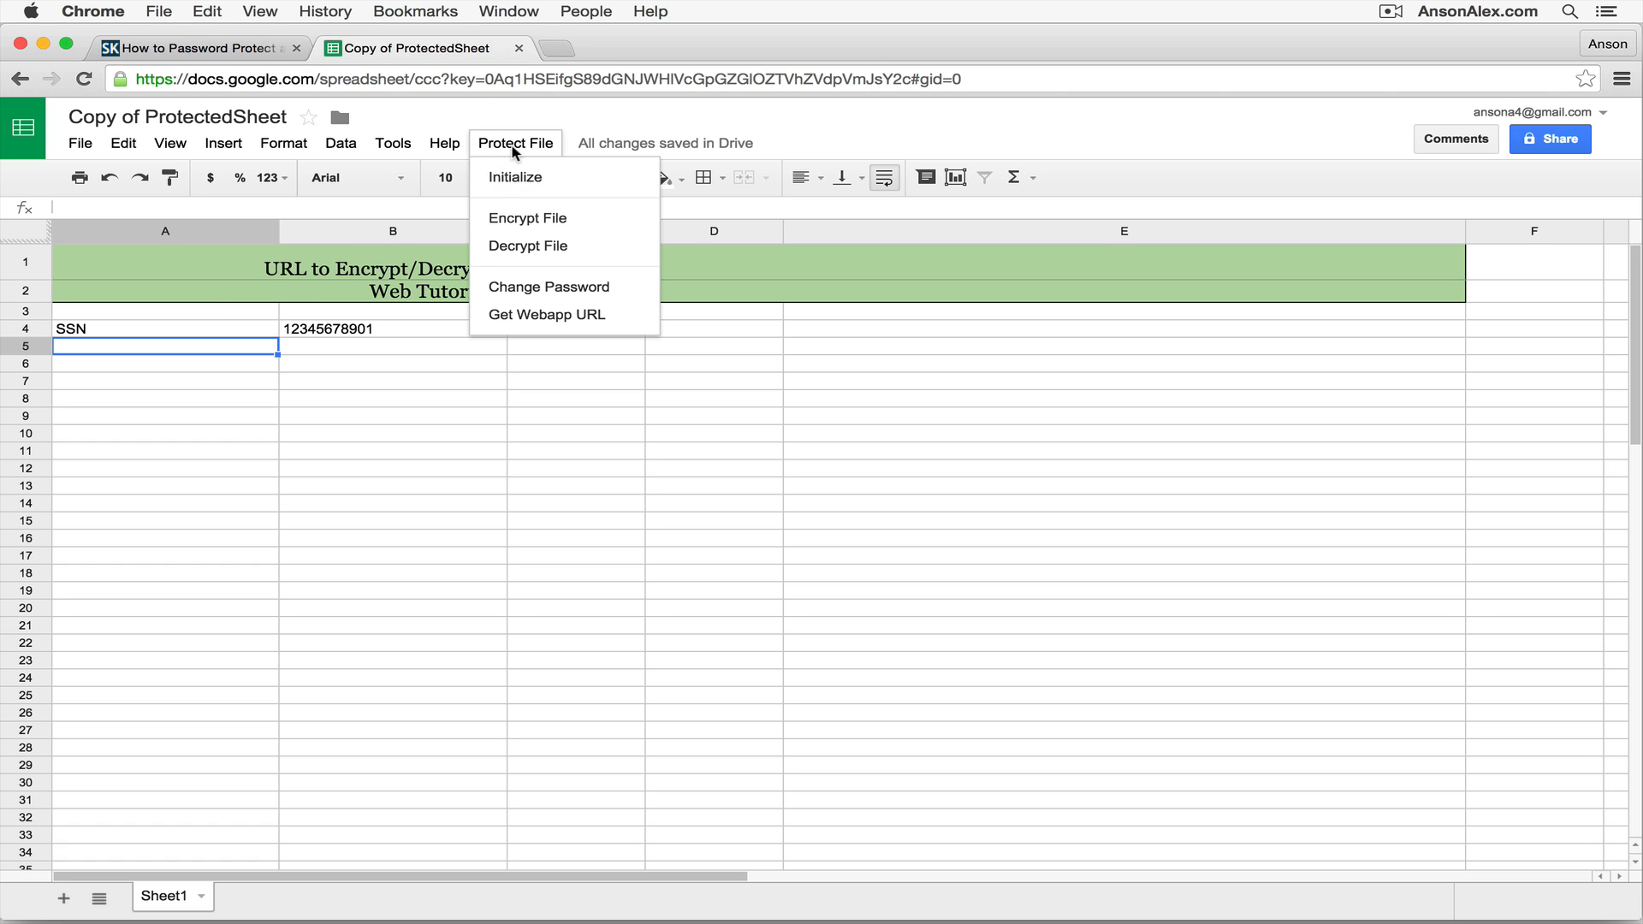
mouse_move(527, 218)
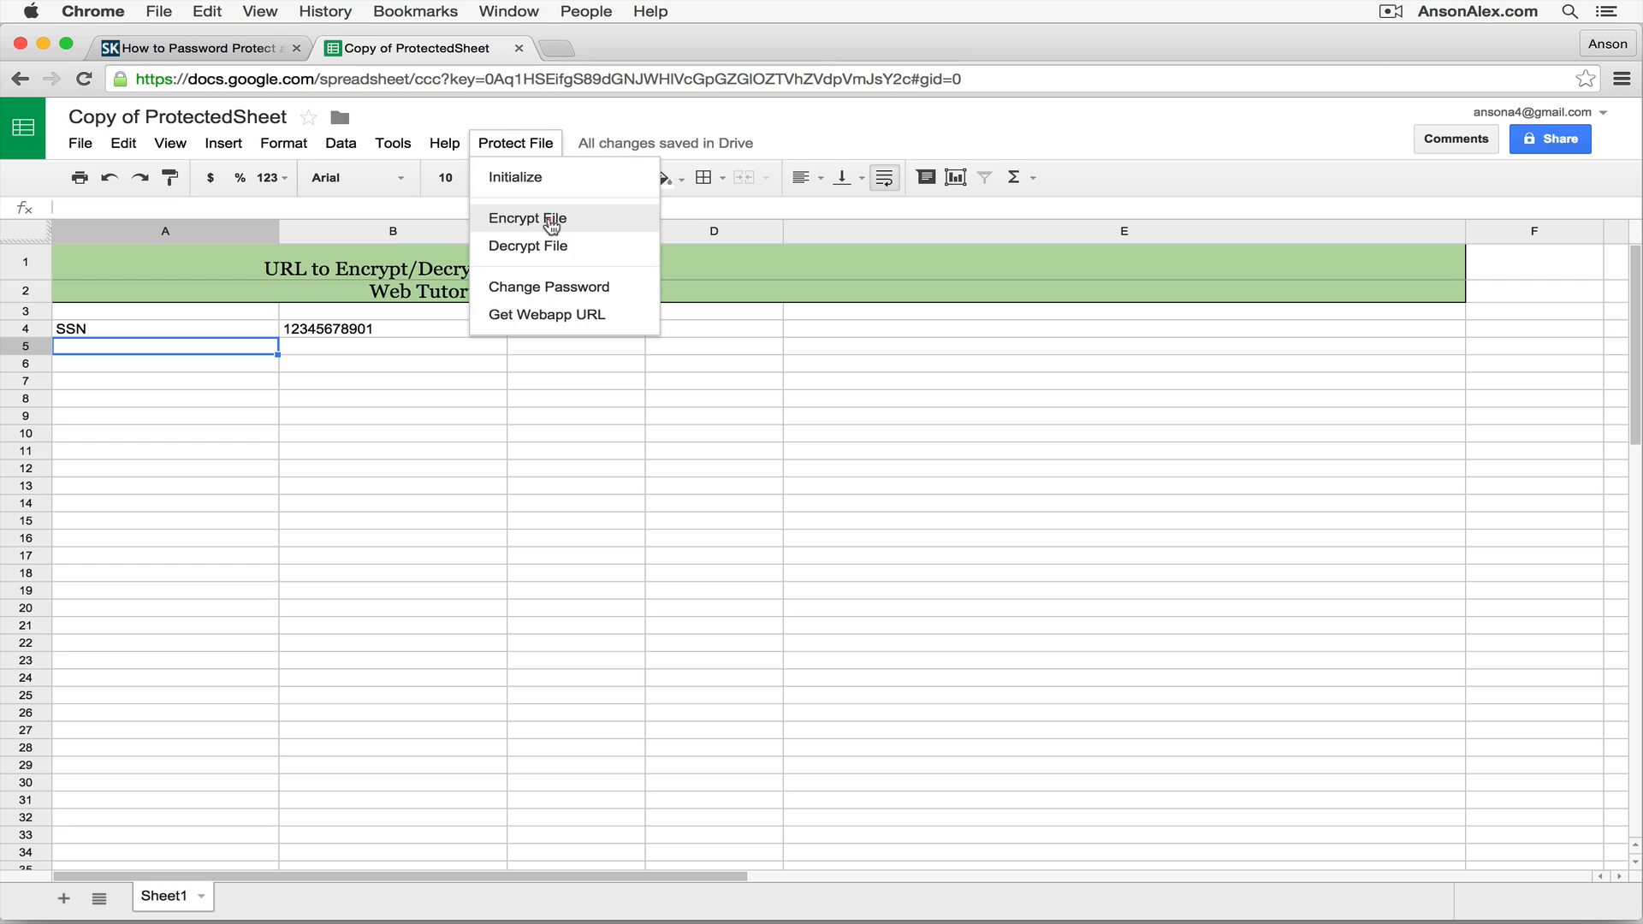
left_click(526, 218)
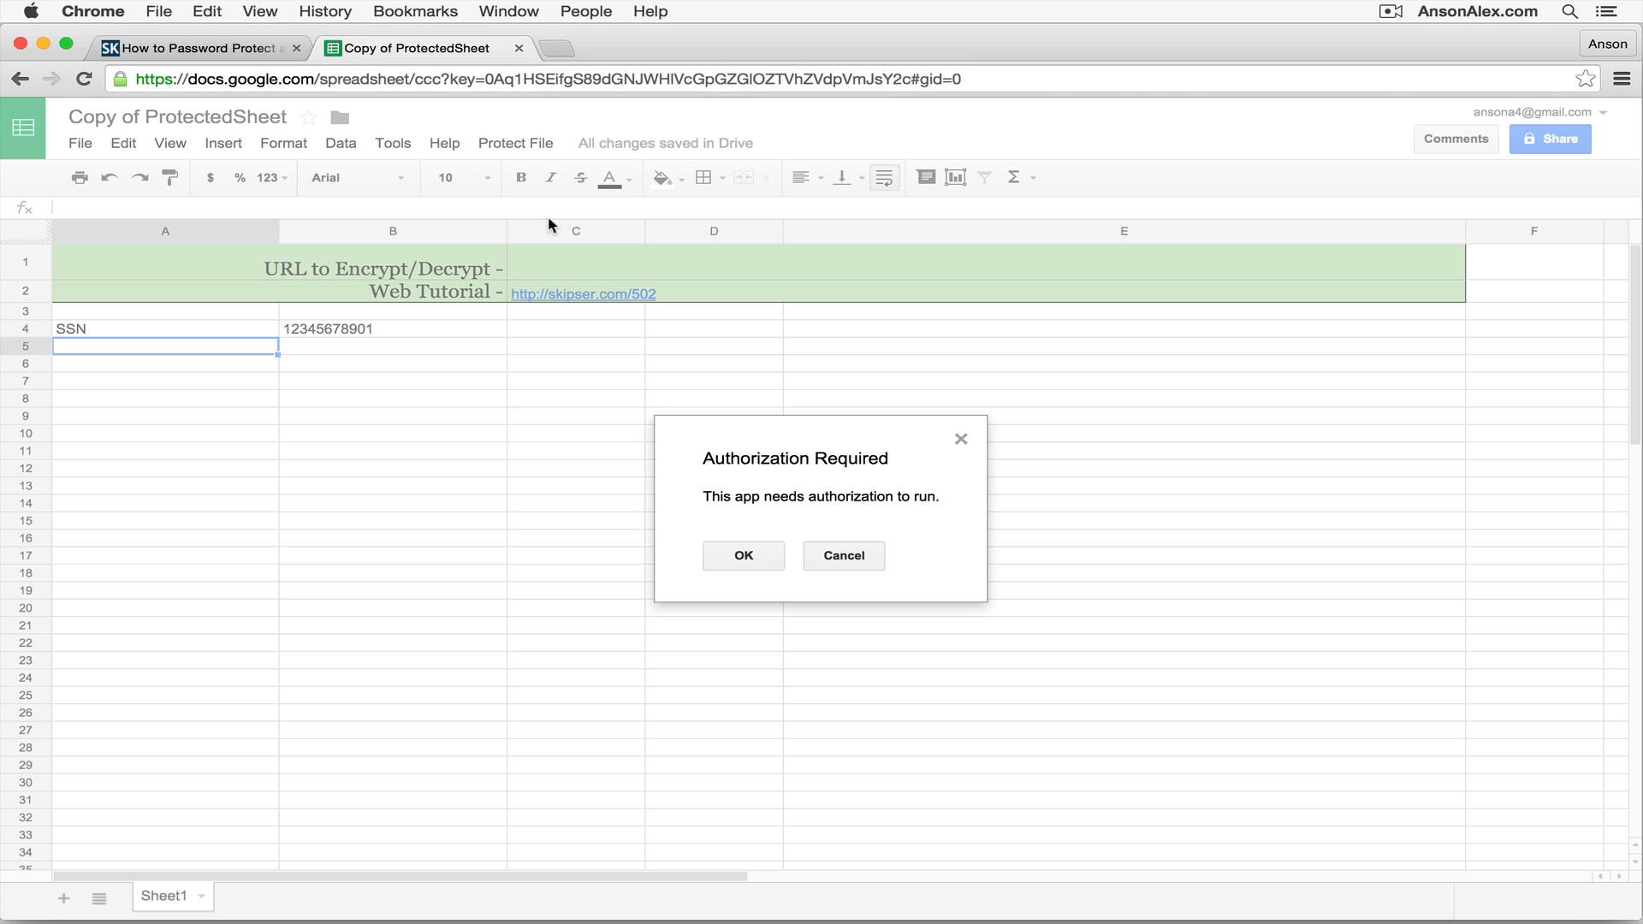
mouse_move(762, 560)
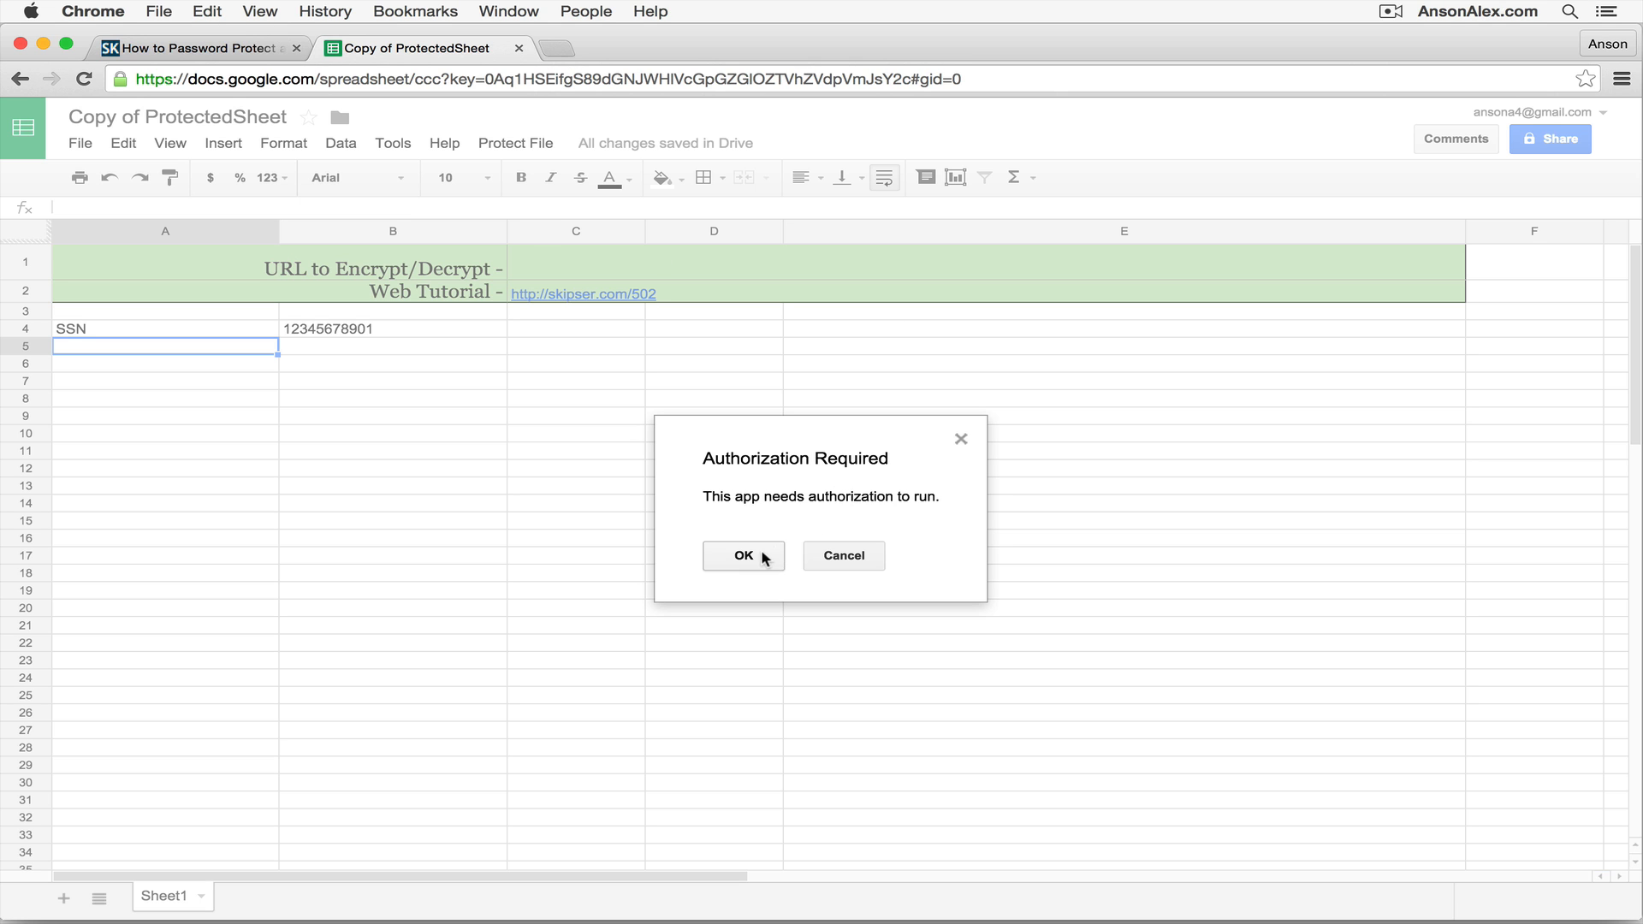
left_click(743, 555)
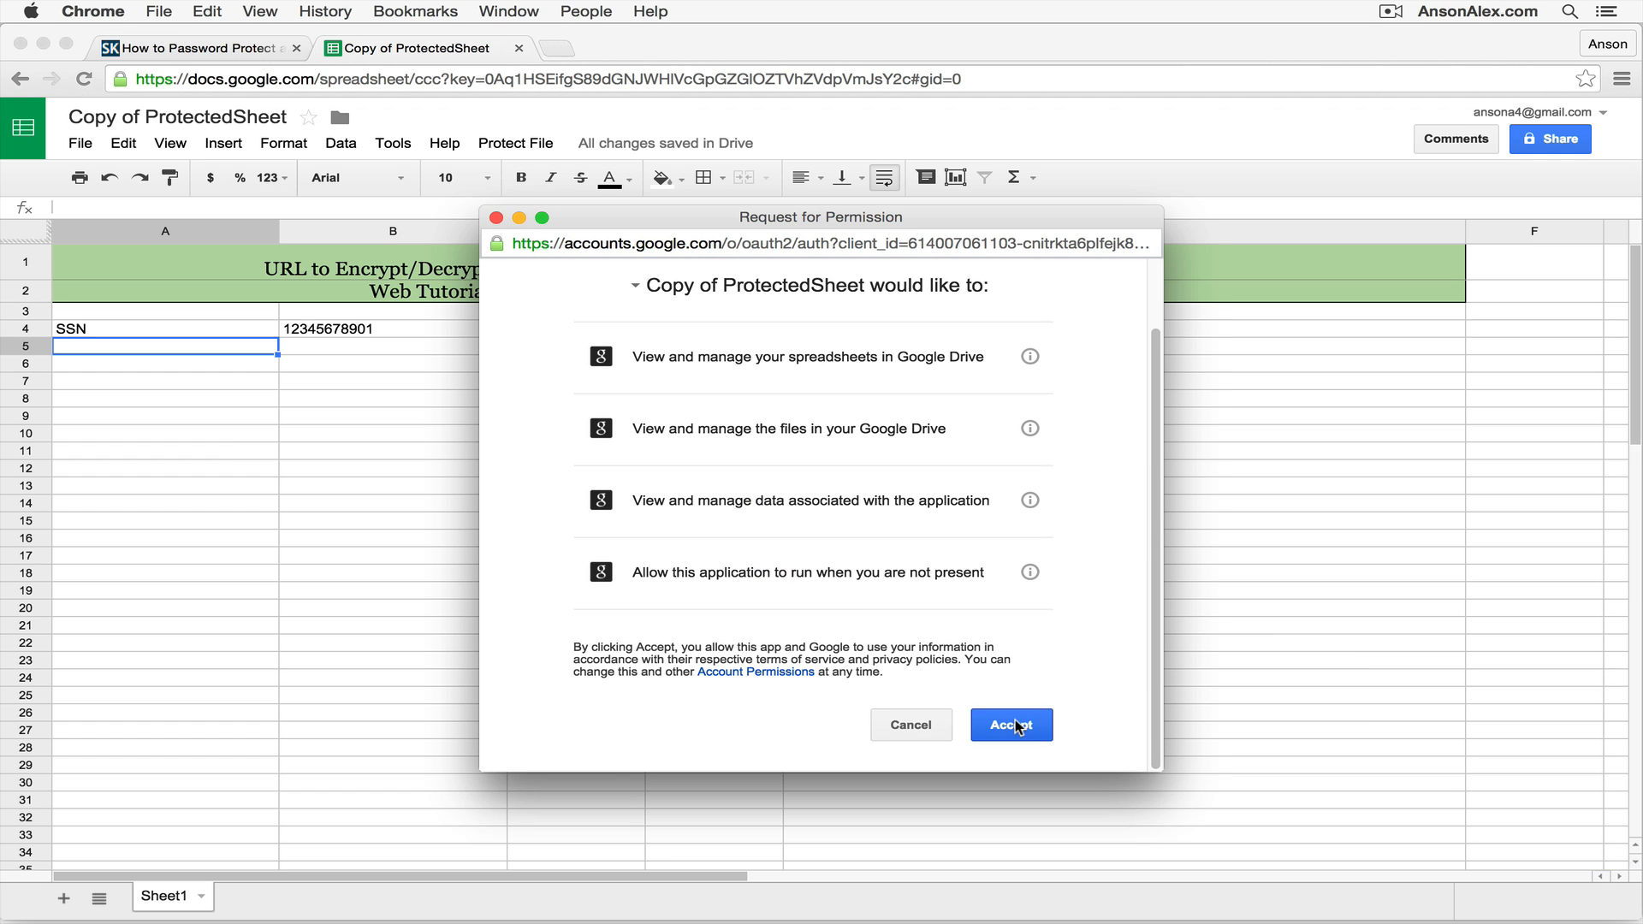
left_click(1009, 723)
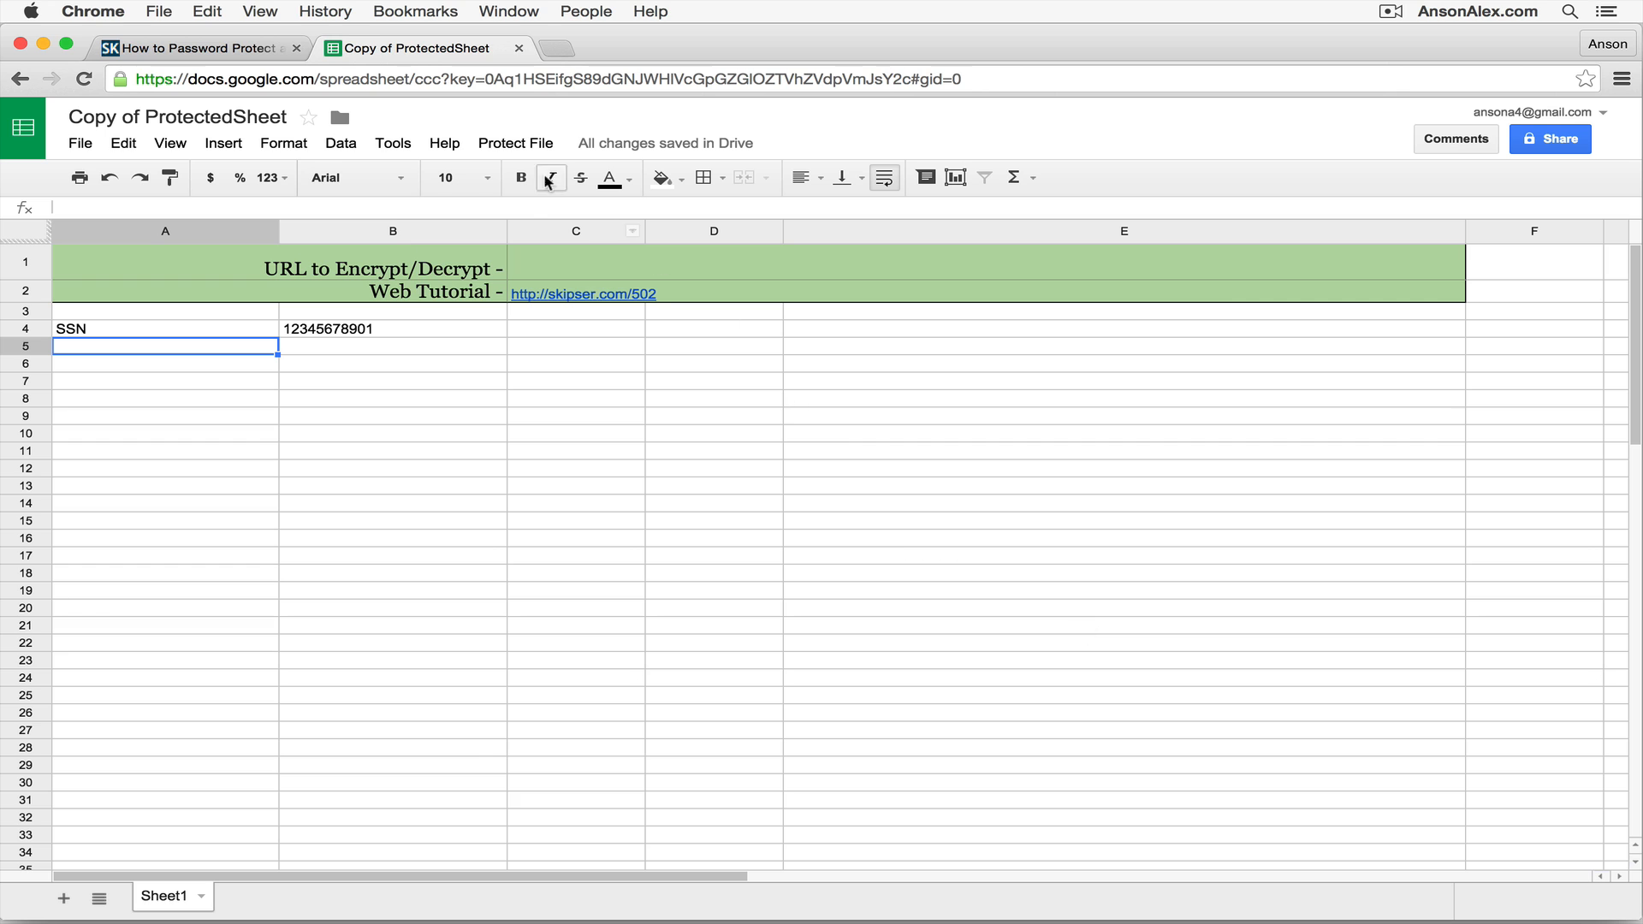
left_click(514, 143)
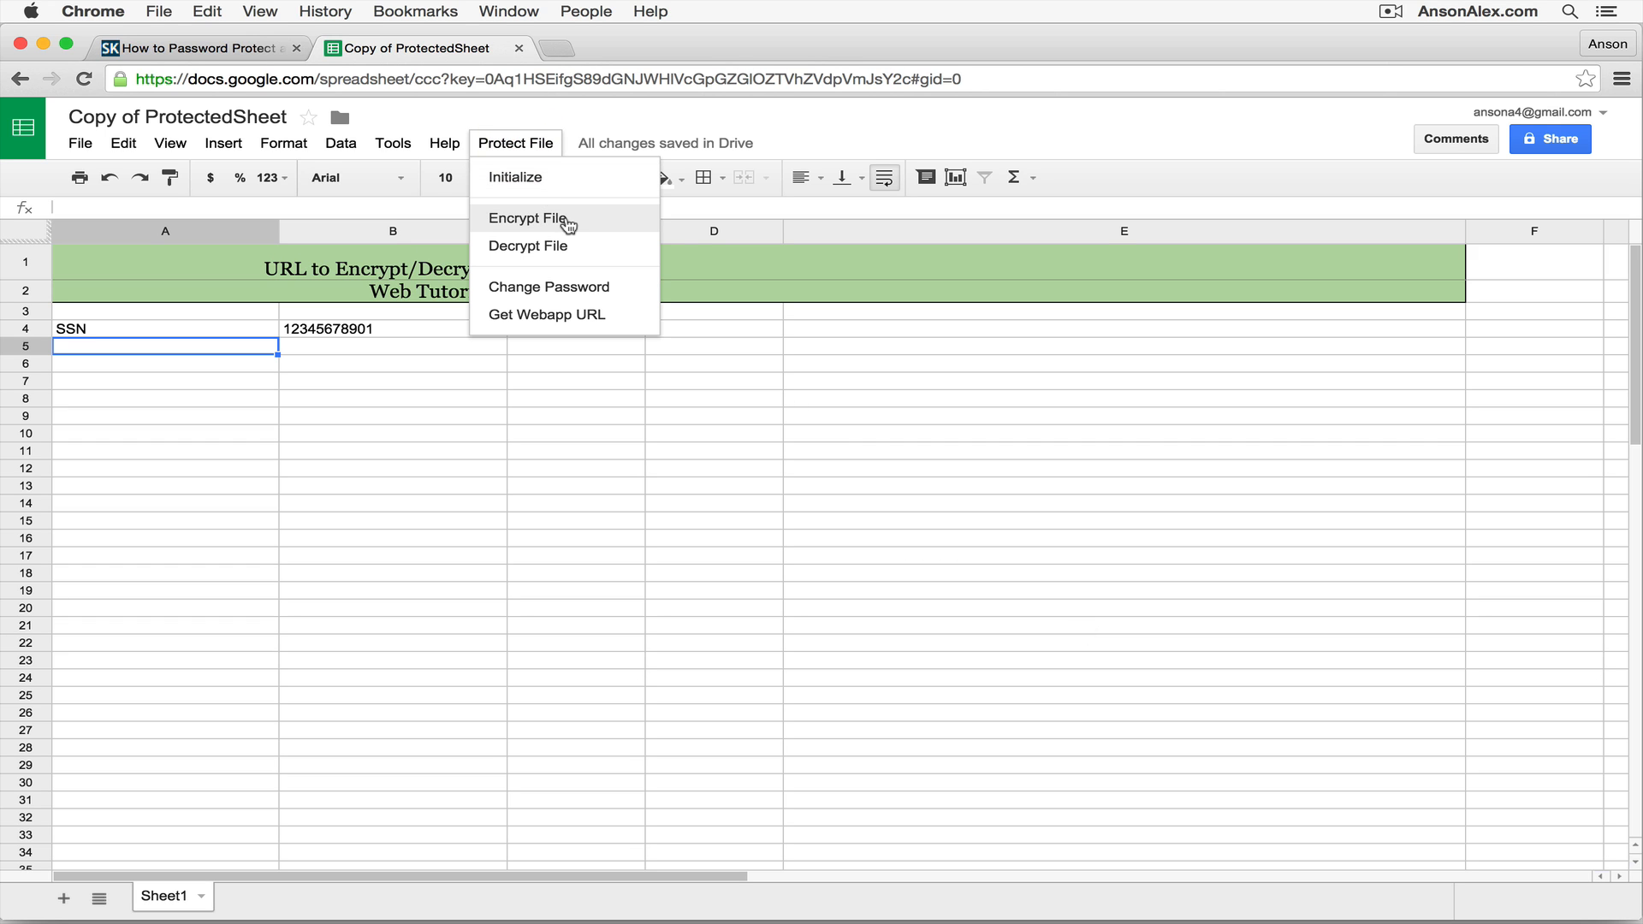
left_click(529, 219)
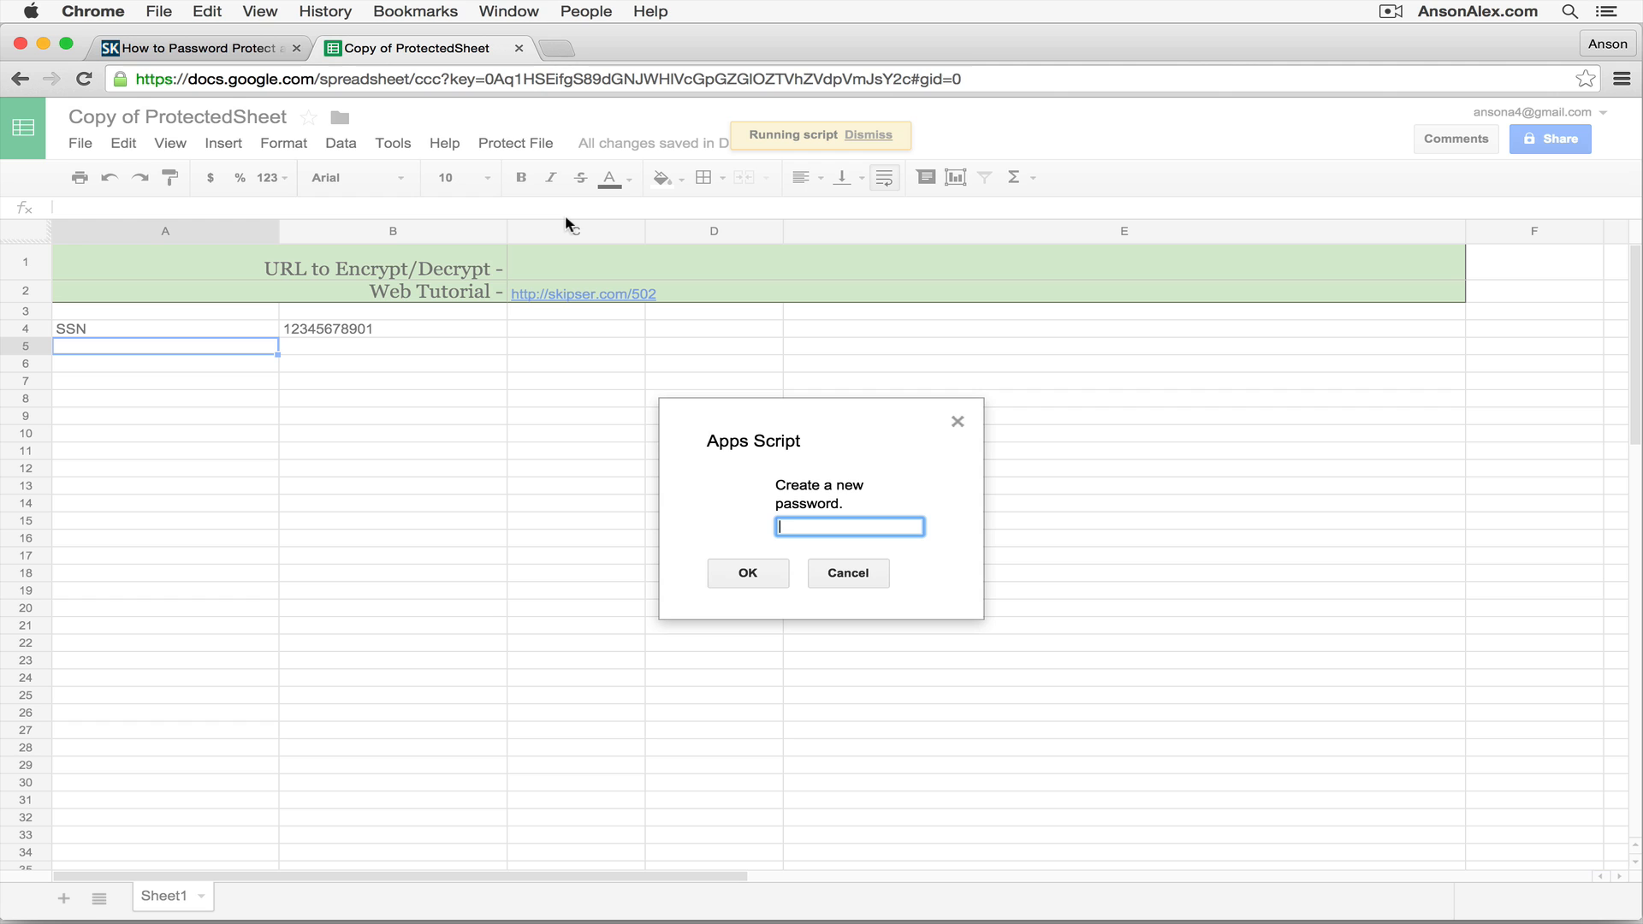
mouse_move(283, 362)
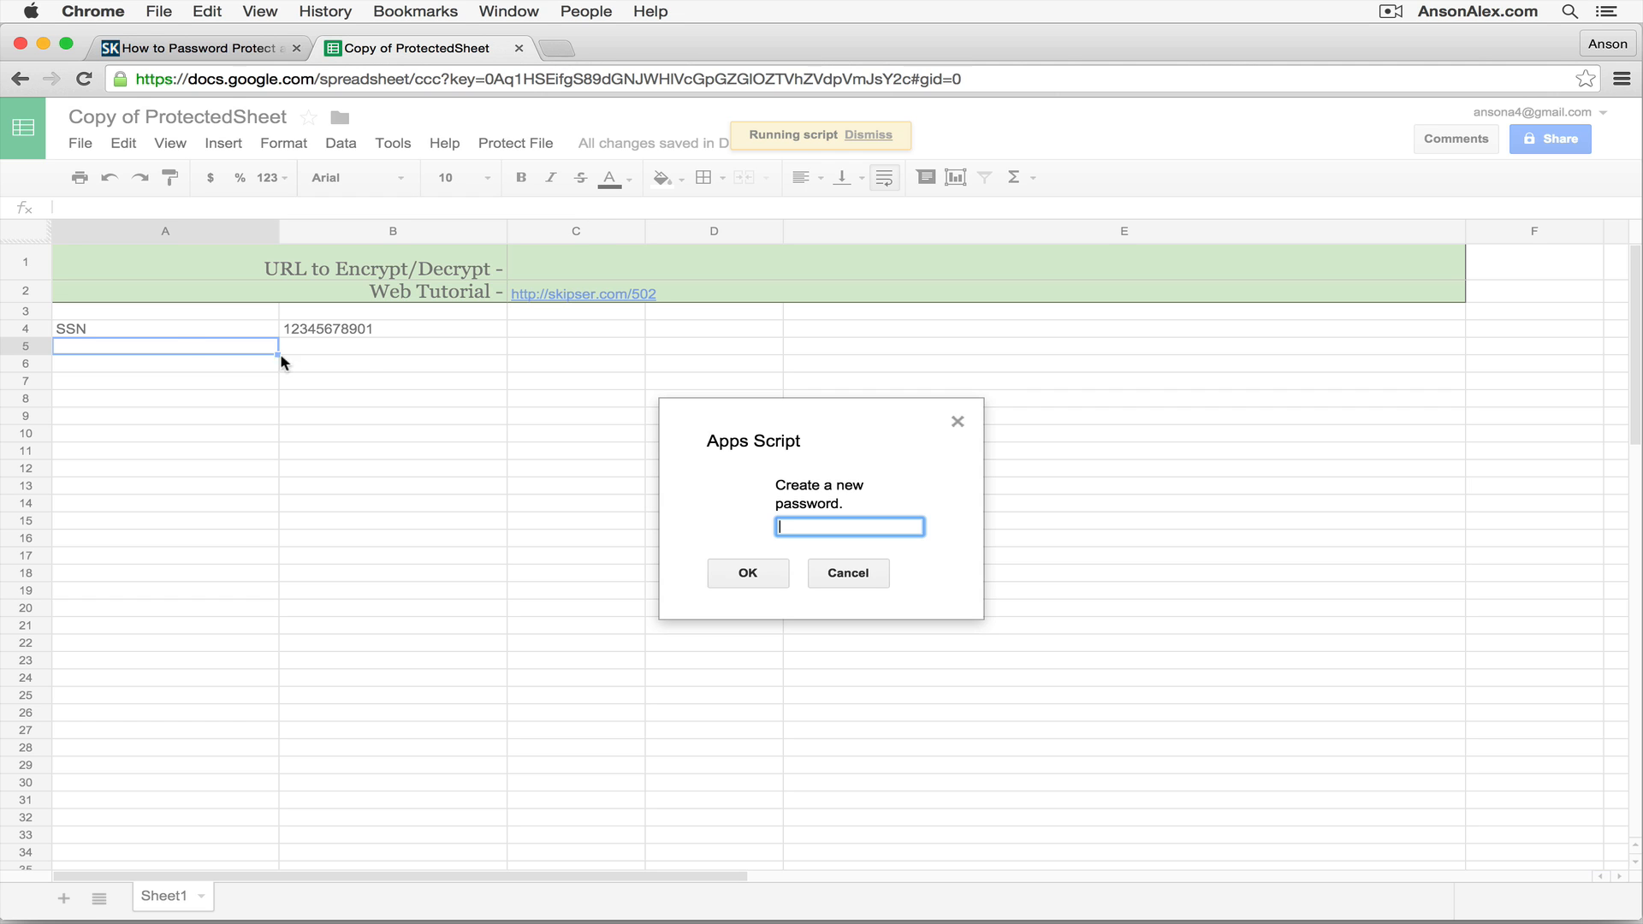
mouse_move(220, 341)
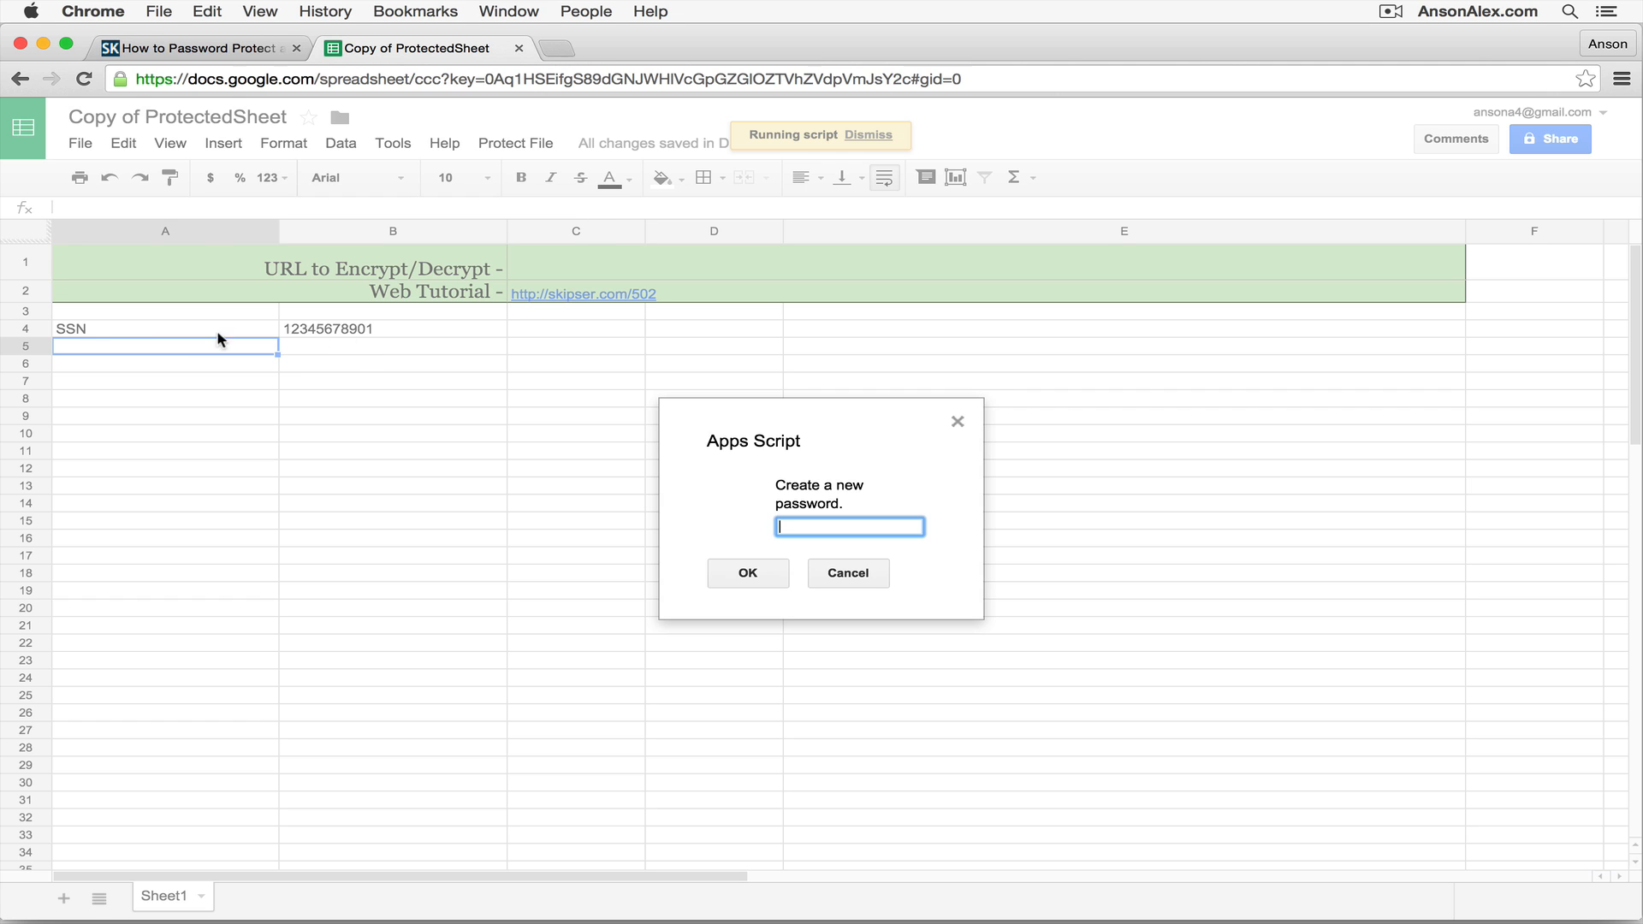
mouse_move(758, 468)
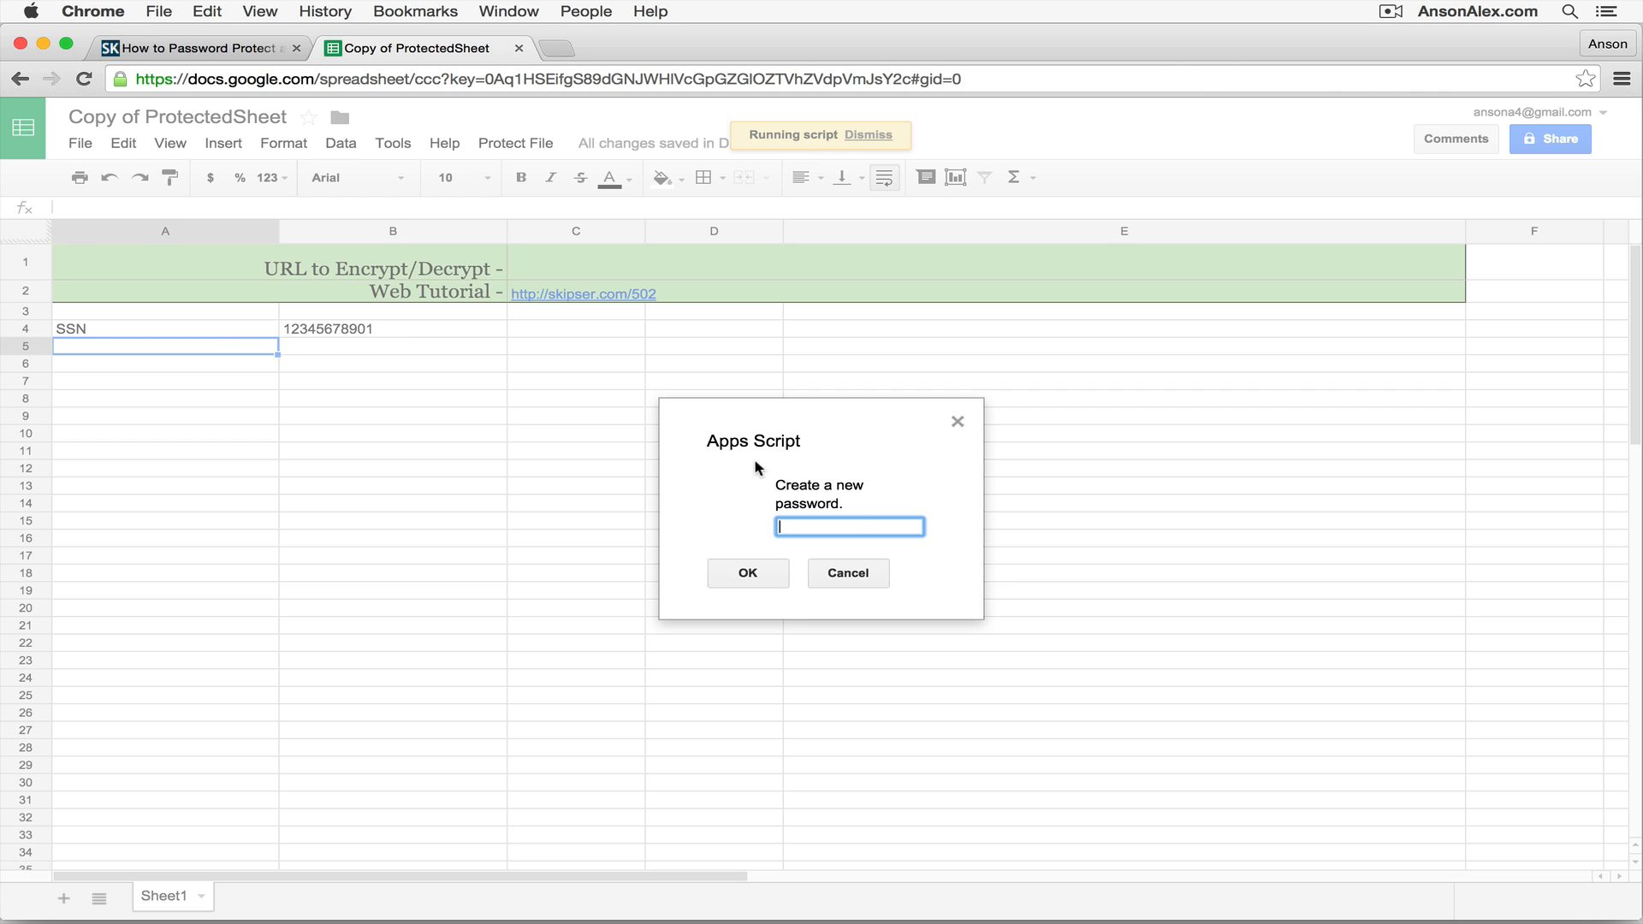
type("tes")
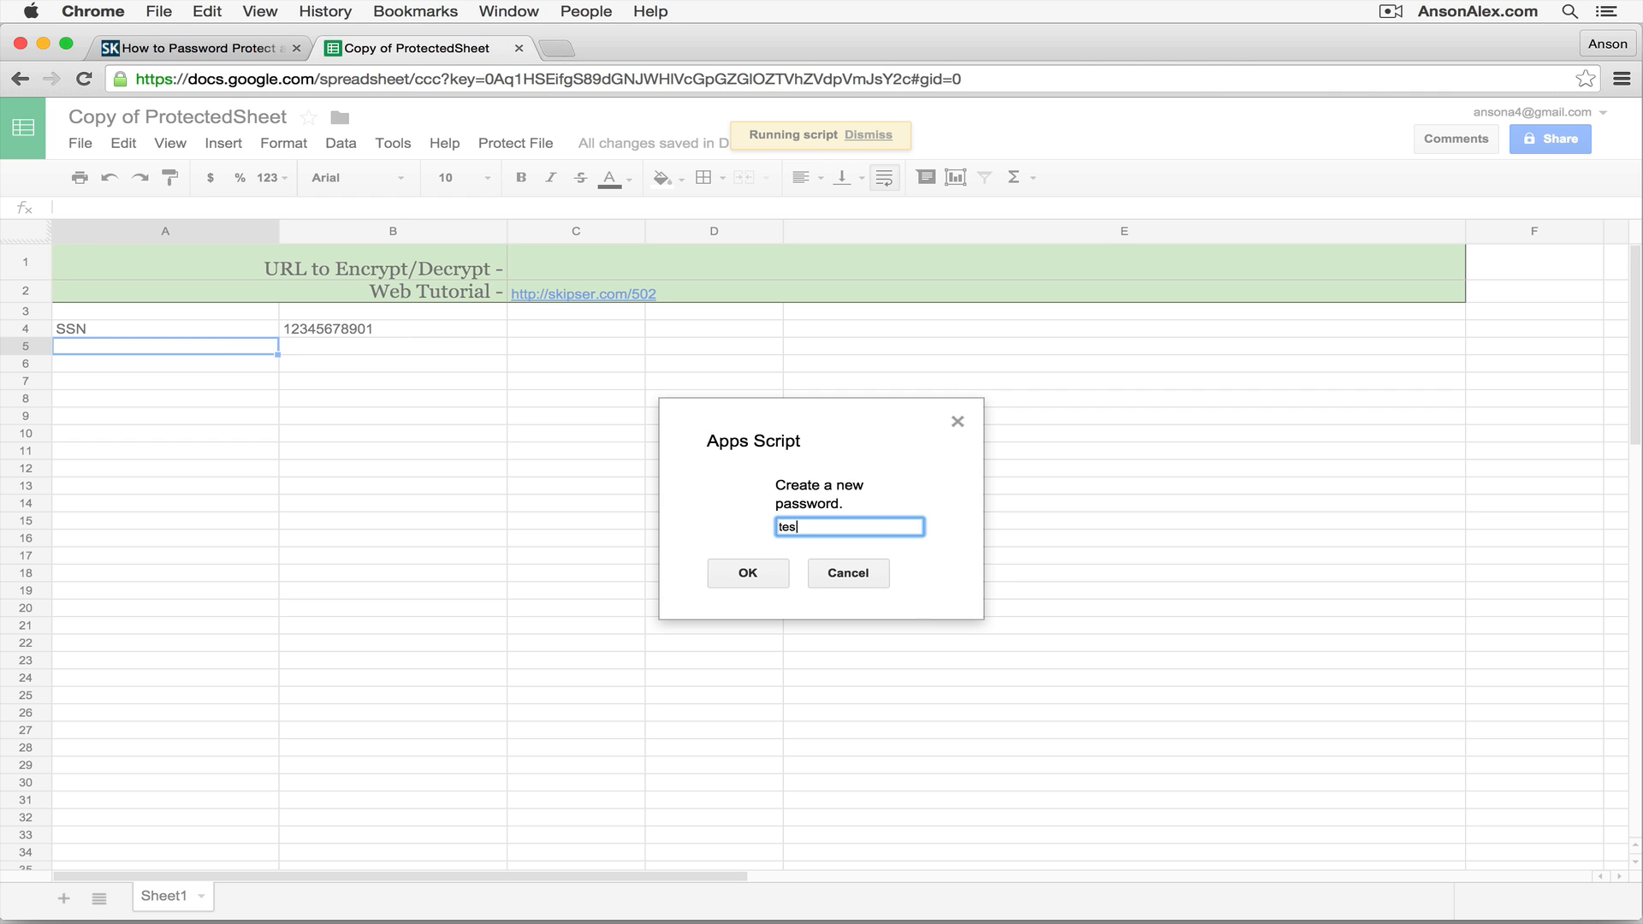
type("t")
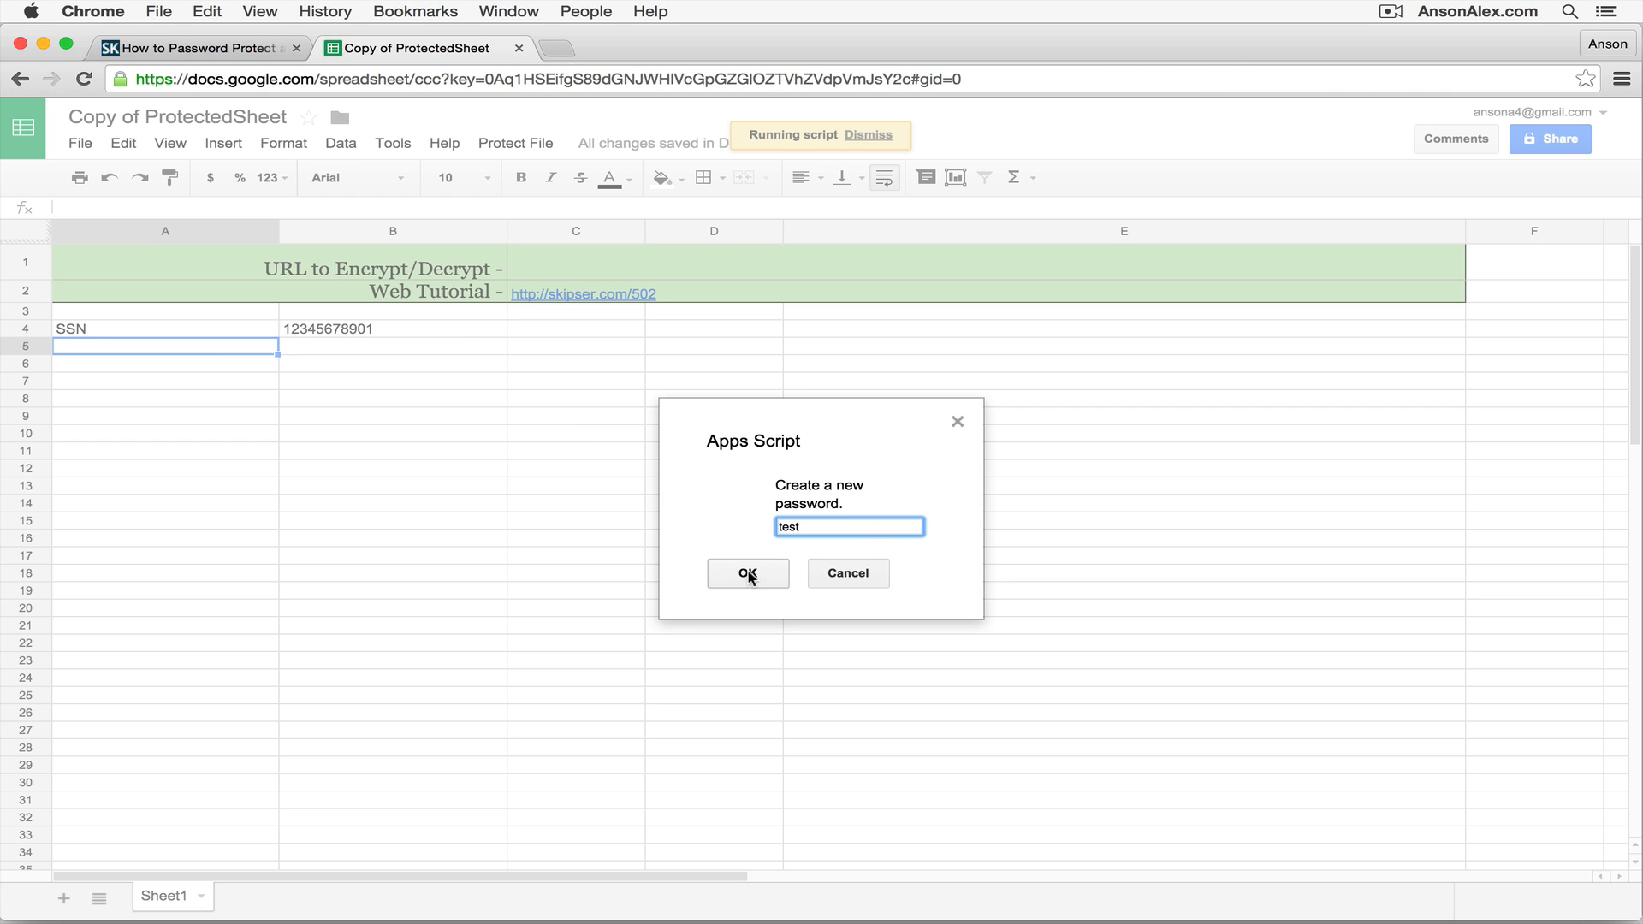
left_click(747, 573)
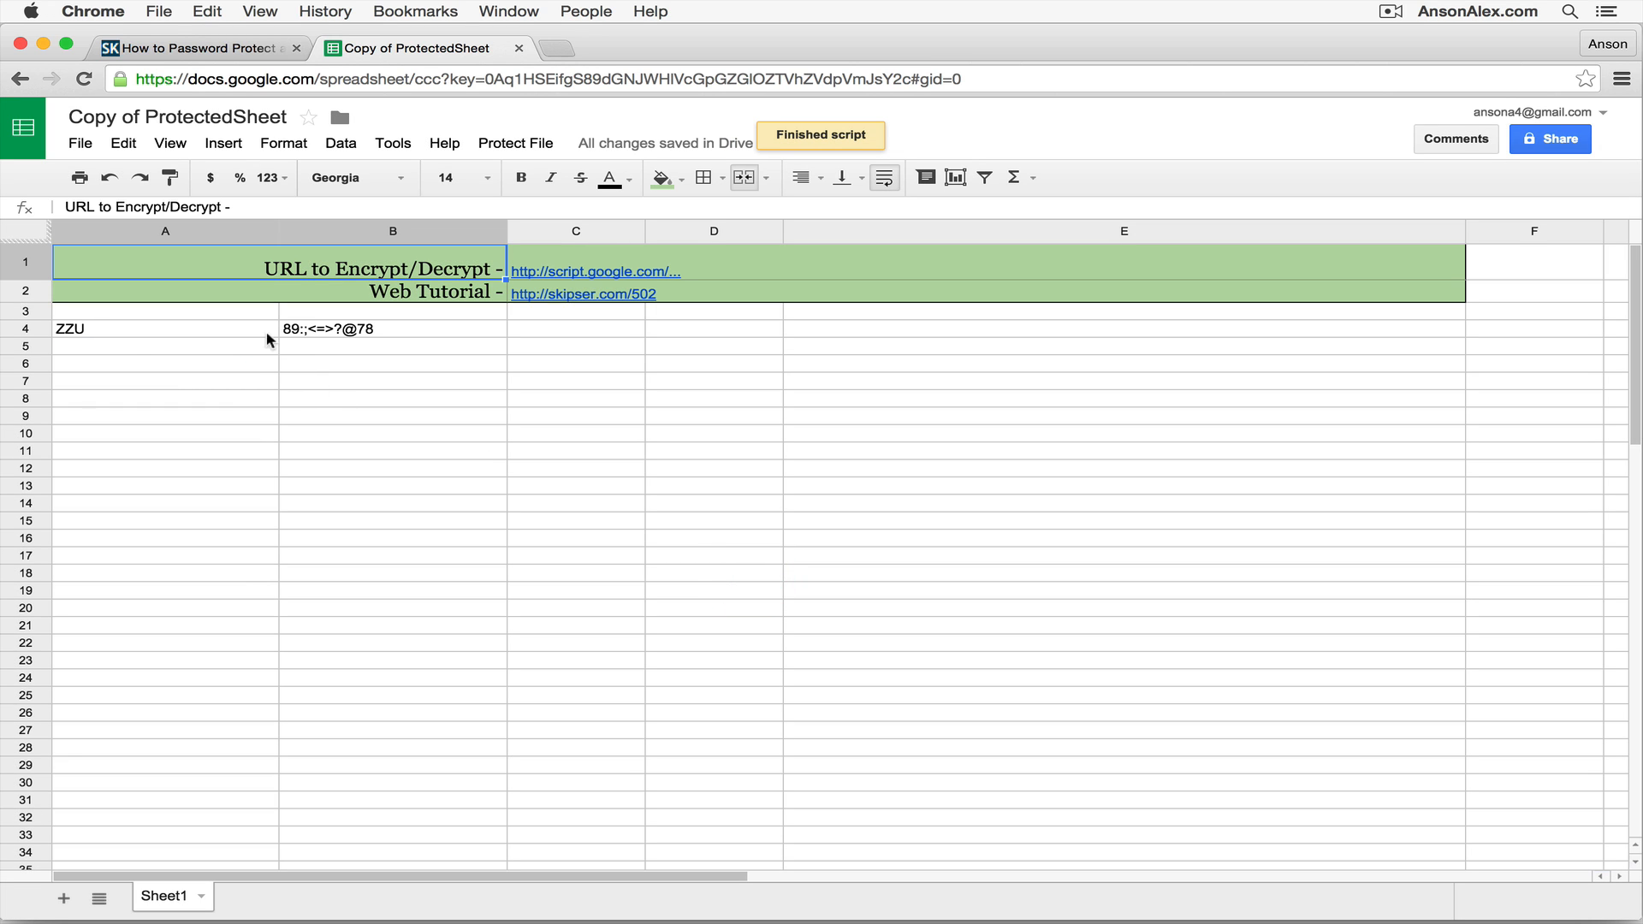
mouse_move(403, 337)
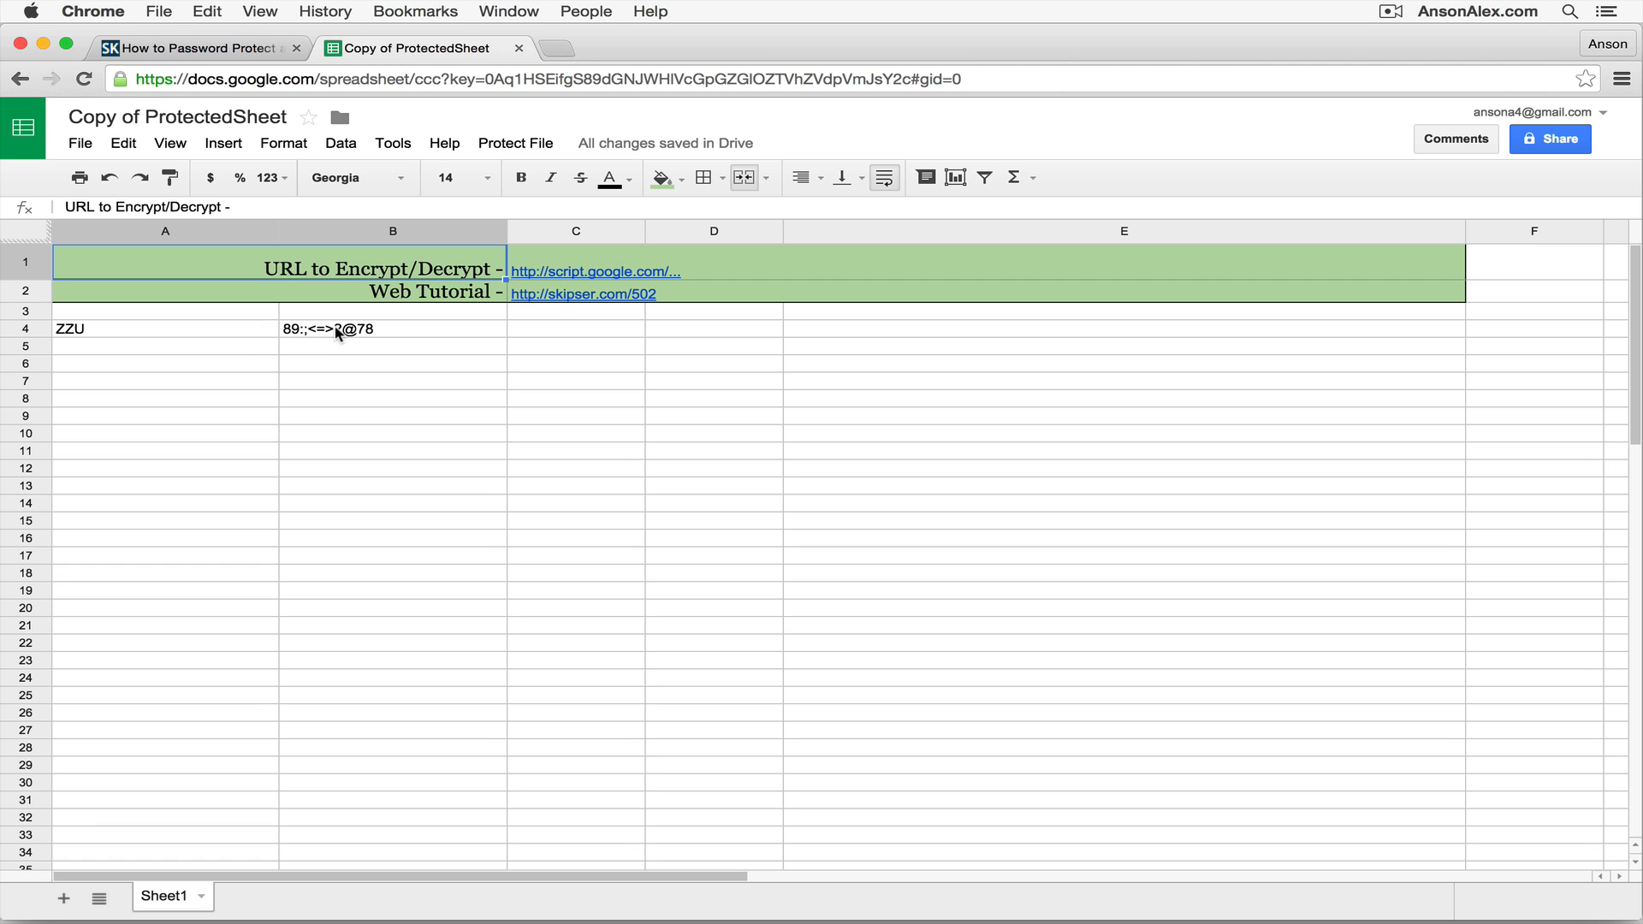
mouse_move(344, 330)
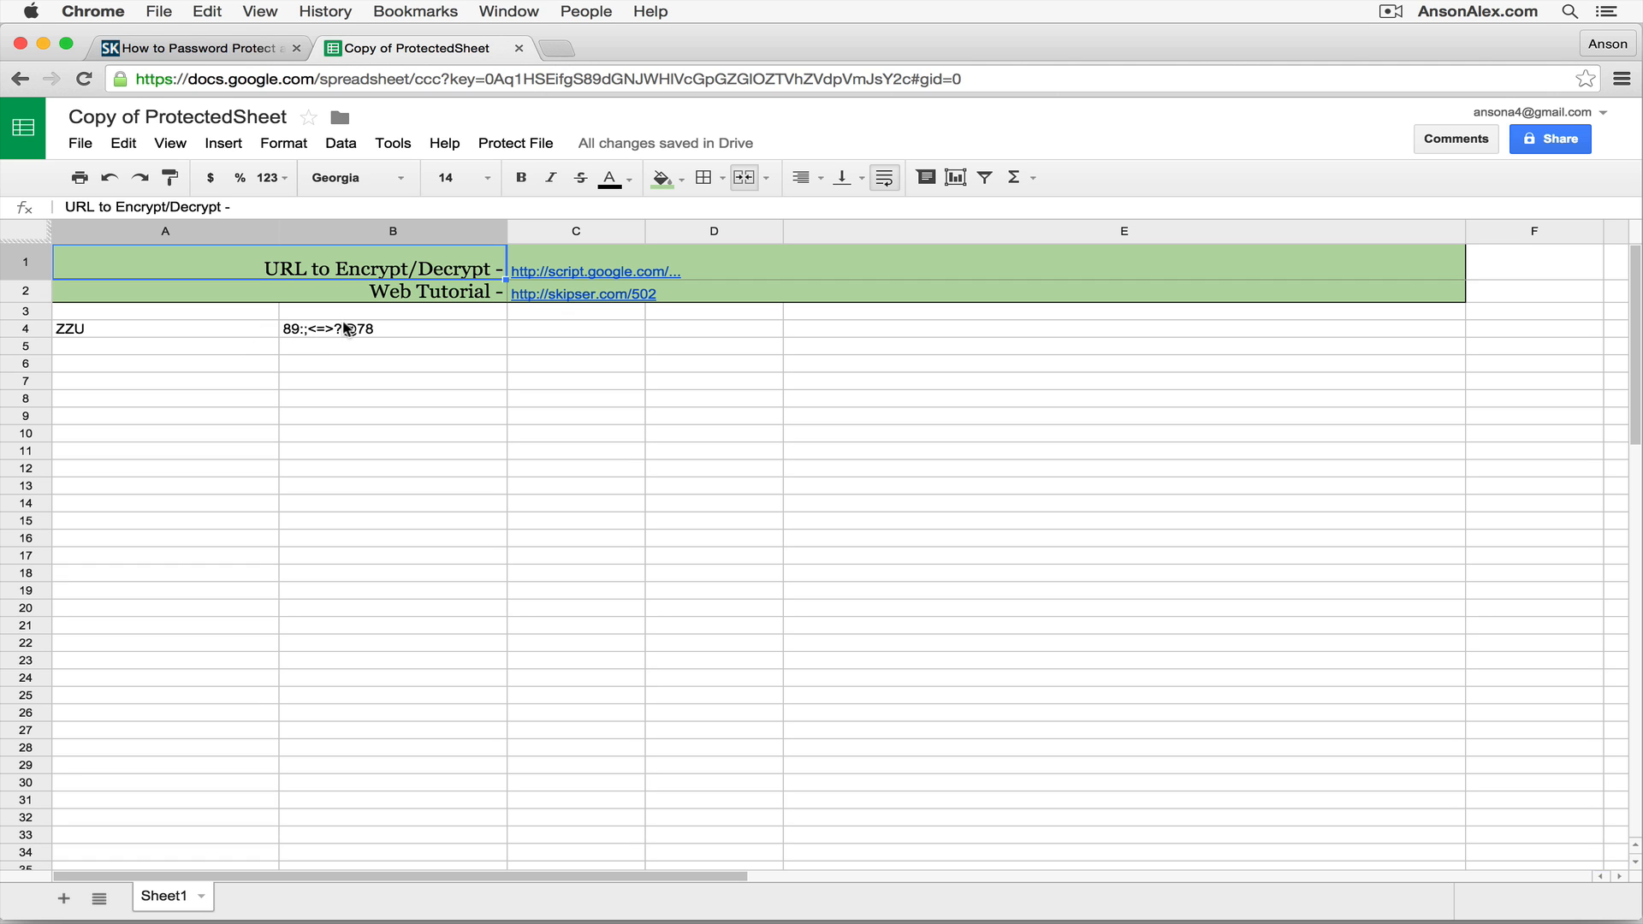
- Decrypt the sheet from the Protect File menu by submitting the password
left_click(164, 328)
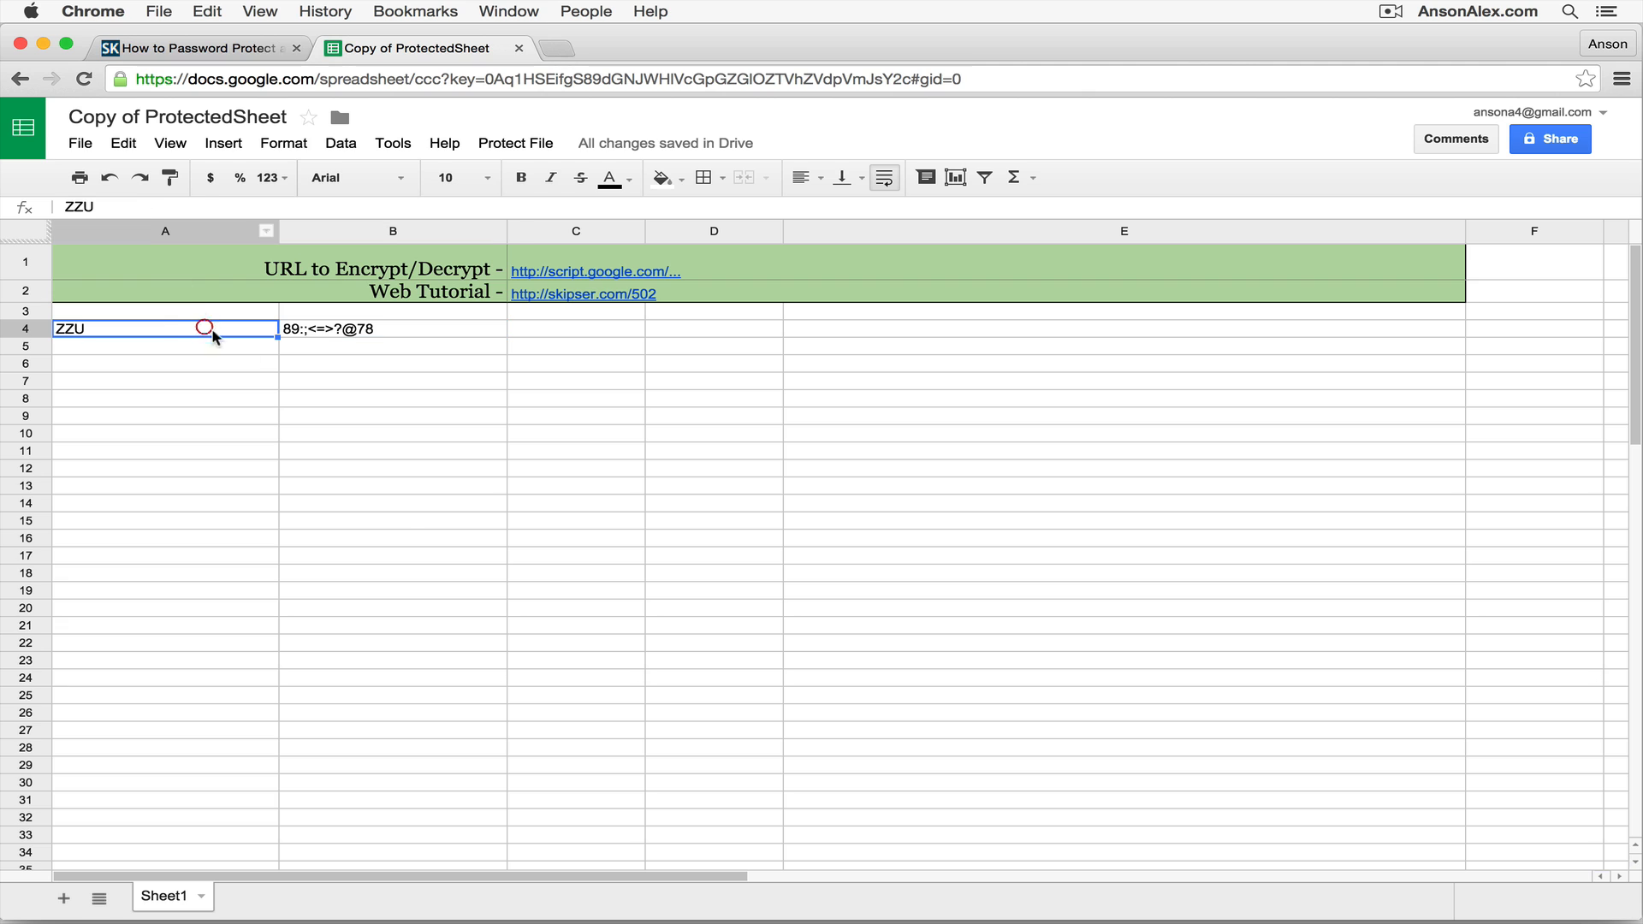
mouse_move(406, 522)
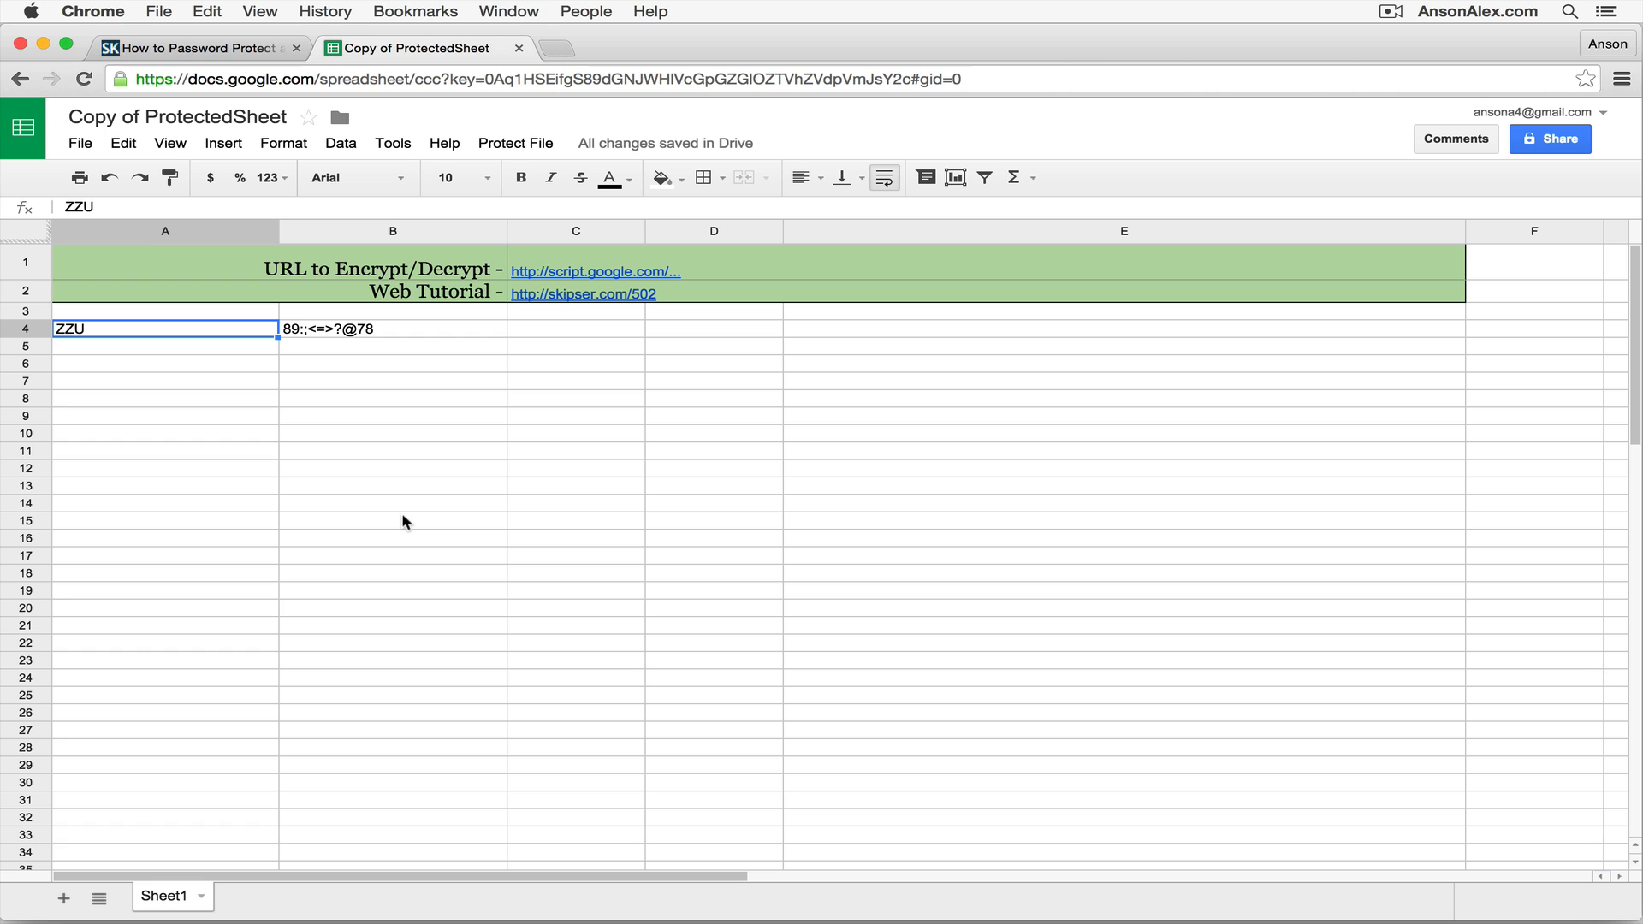
left_click(514, 144)
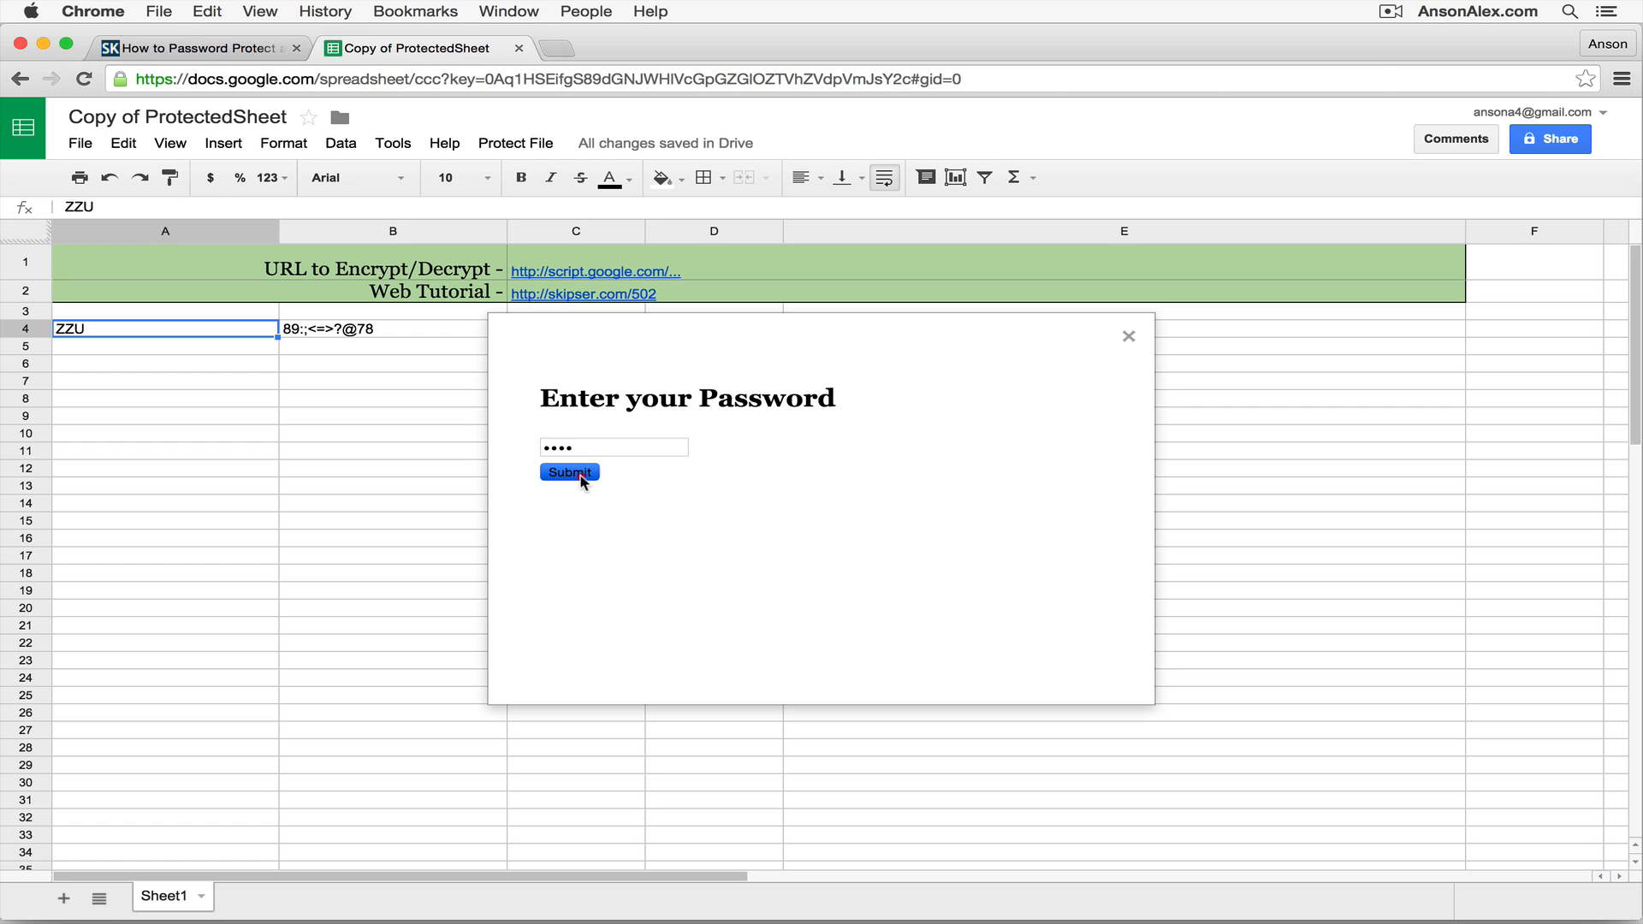
left_click(569, 471)
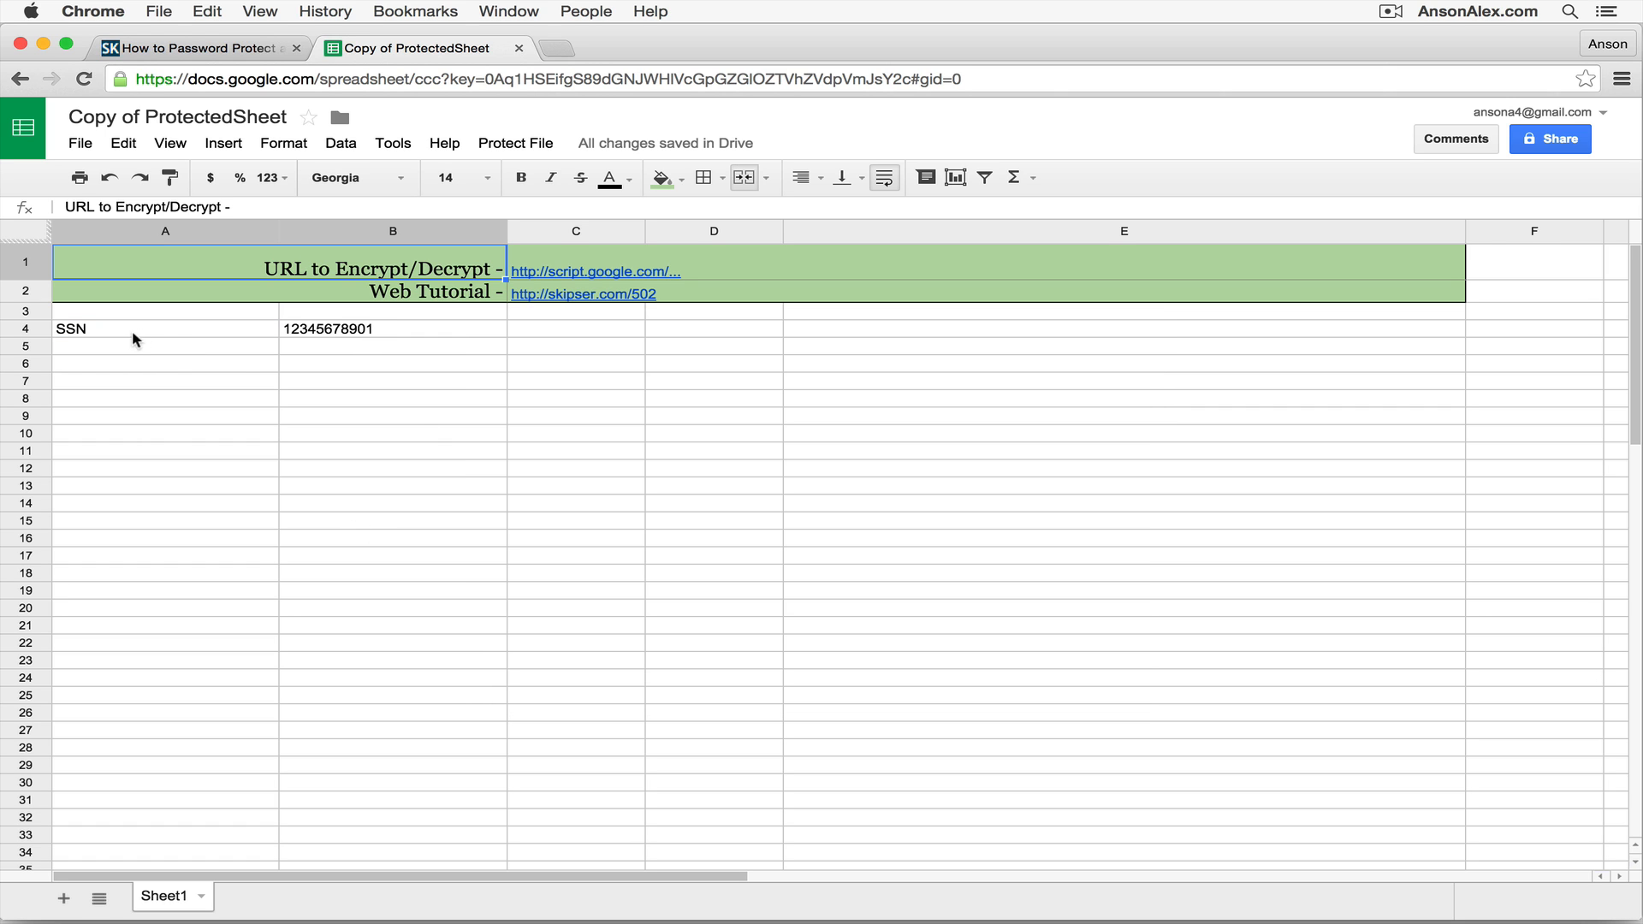
mouse_move(383, 335)
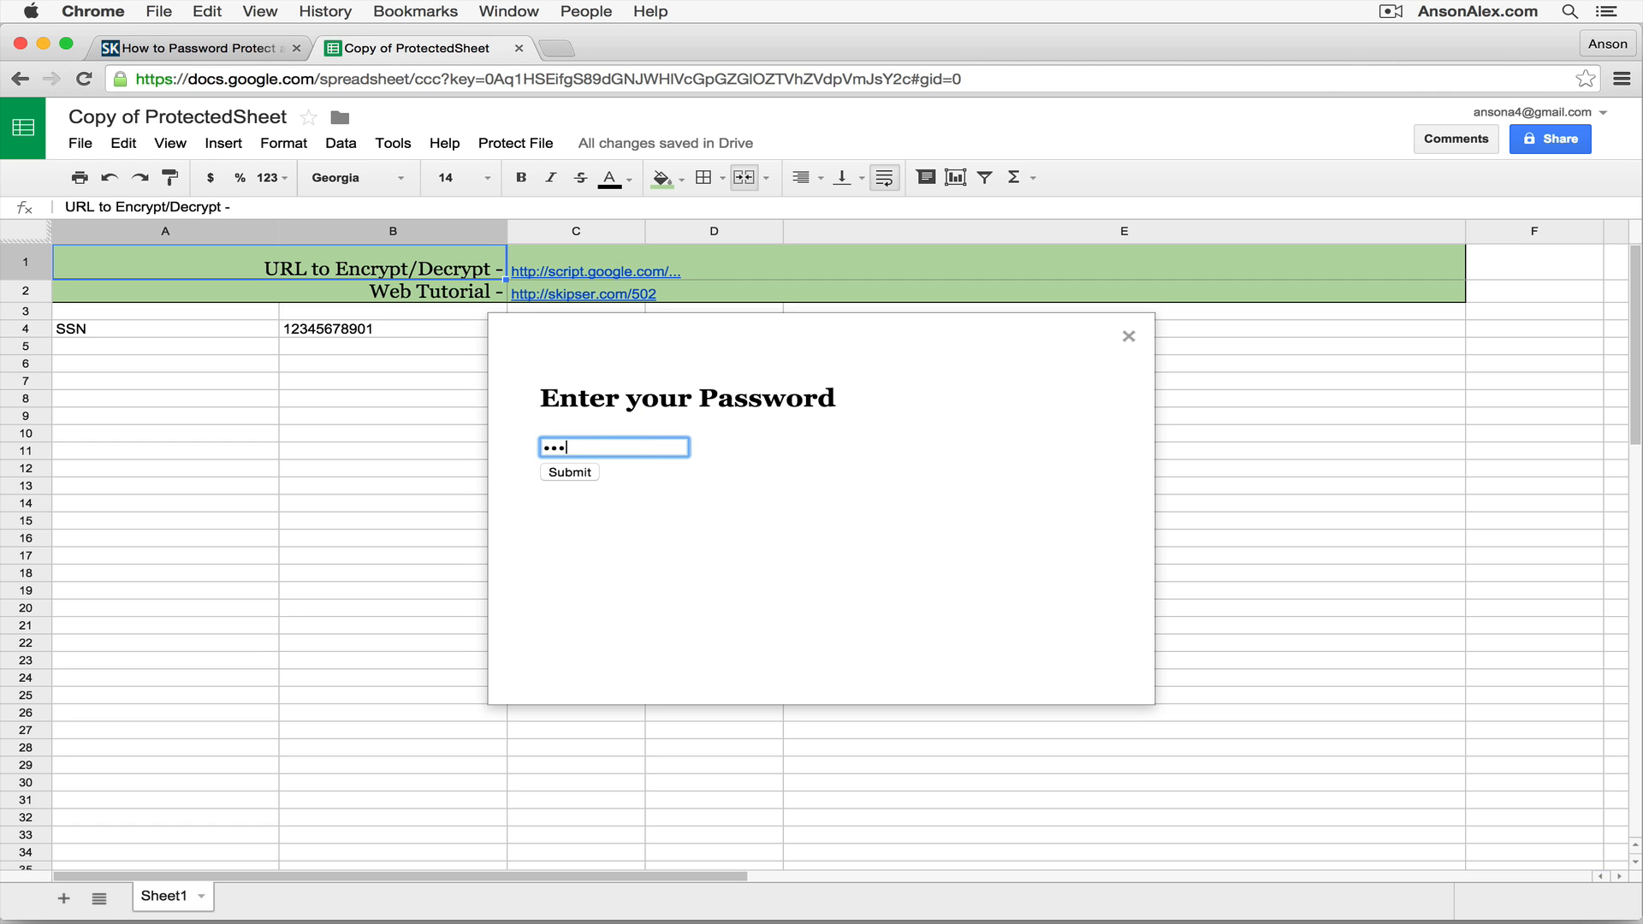
- Submit the password in the Enter your Password dialog to re-encrypt
left_click(569, 473)
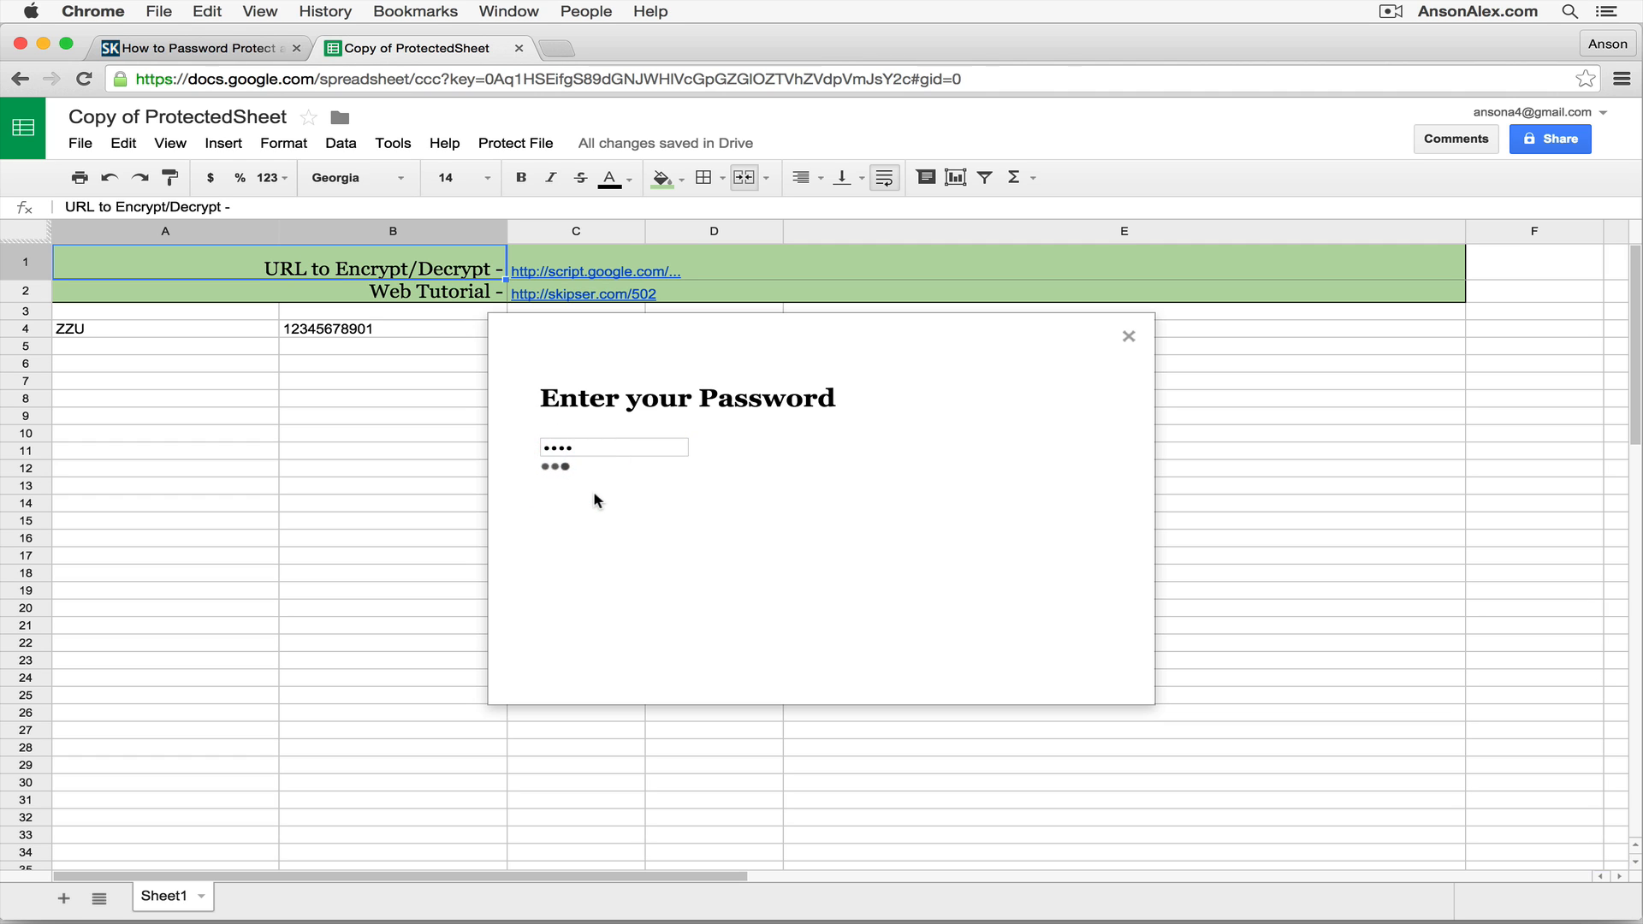